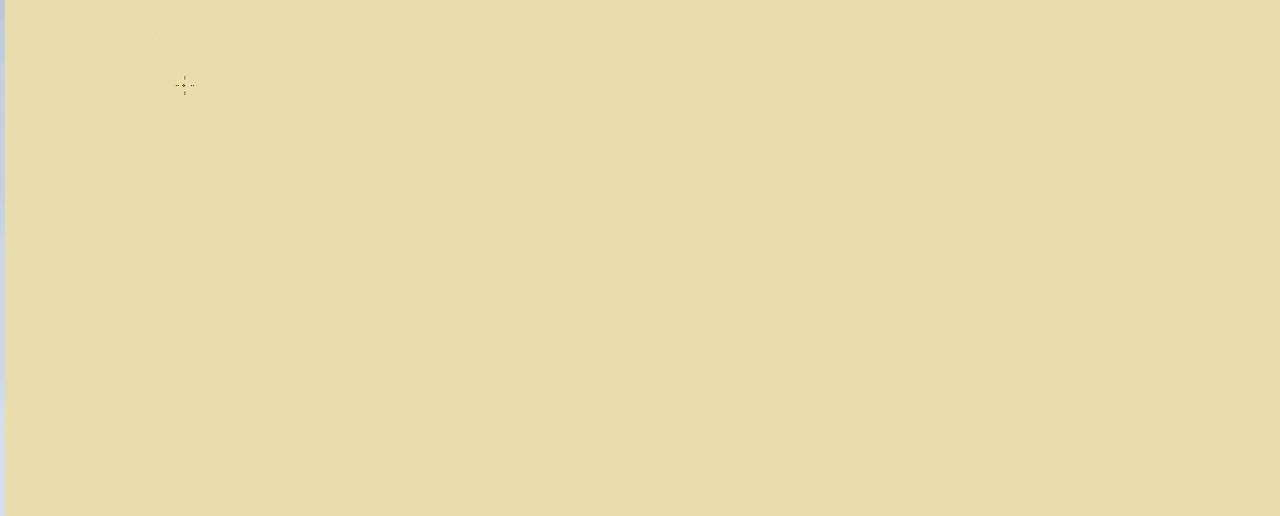
Step: Sketch a closed rectangular room on the tan canvas, walls first and bottom last
{"action": "left_click_drag", "start_coordinate": [180, 86], "coordinate": [184, 162]}
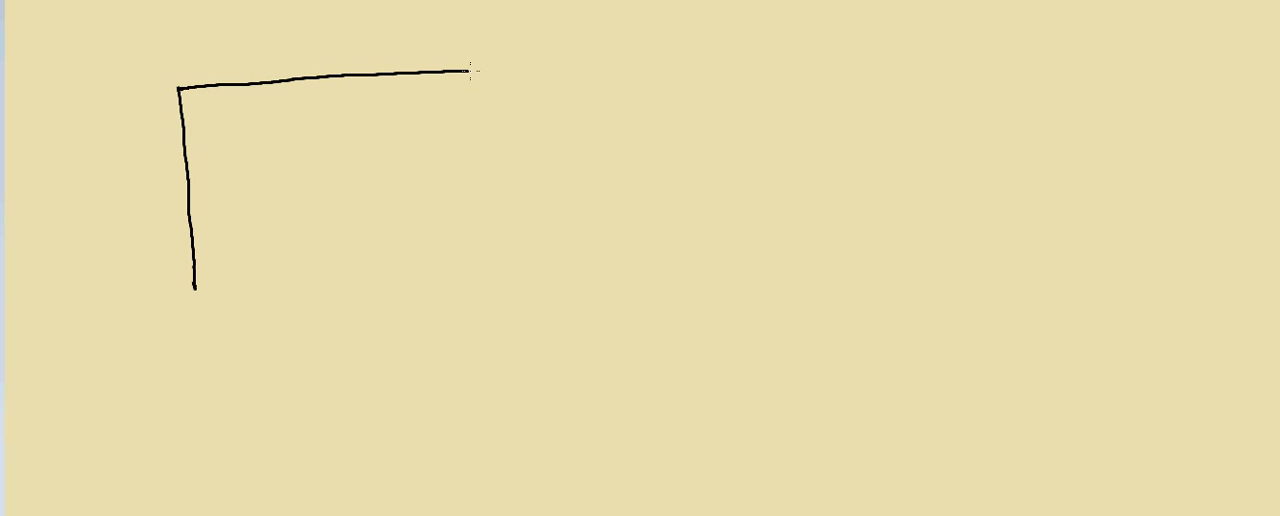
{"action": "left_click_drag", "start_coordinate": [505, 70], "coordinate": [507, 275]}
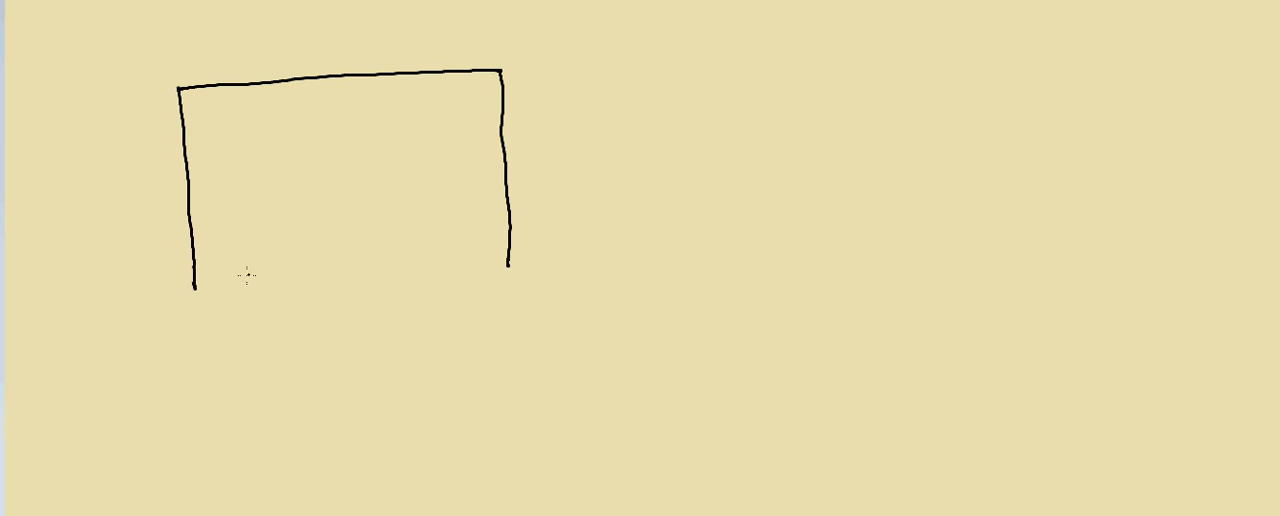
{"action": "left_click_drag", "start_coordinate": [193, 286], "coordinate": [510, 281]}
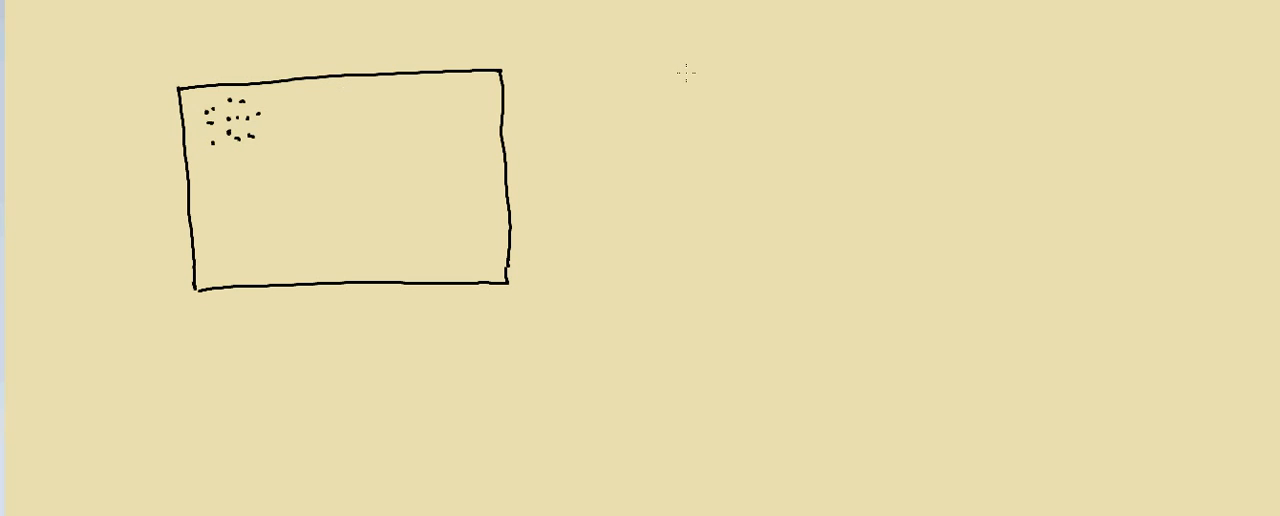
Step: Outline a second rectangular room to the right of the first
{"action": "left_click_drag", "start_coordinate": [685, 73], "coordinate": [687, 125]}
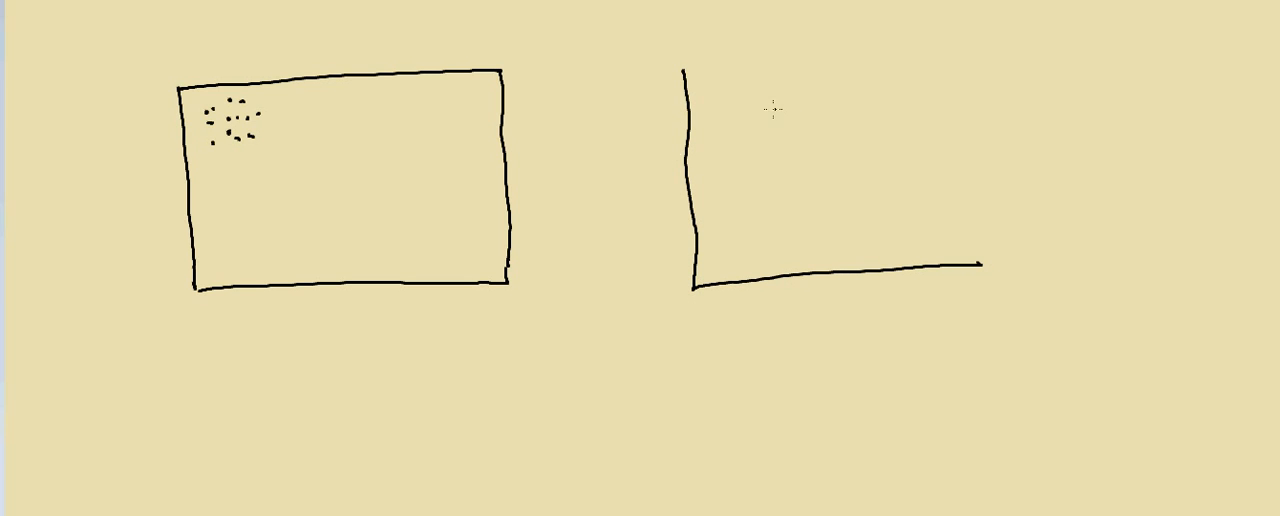
{"action": "left_click_drag", "start_coordinate": [685, 68], "coordinate": [985, 205]}
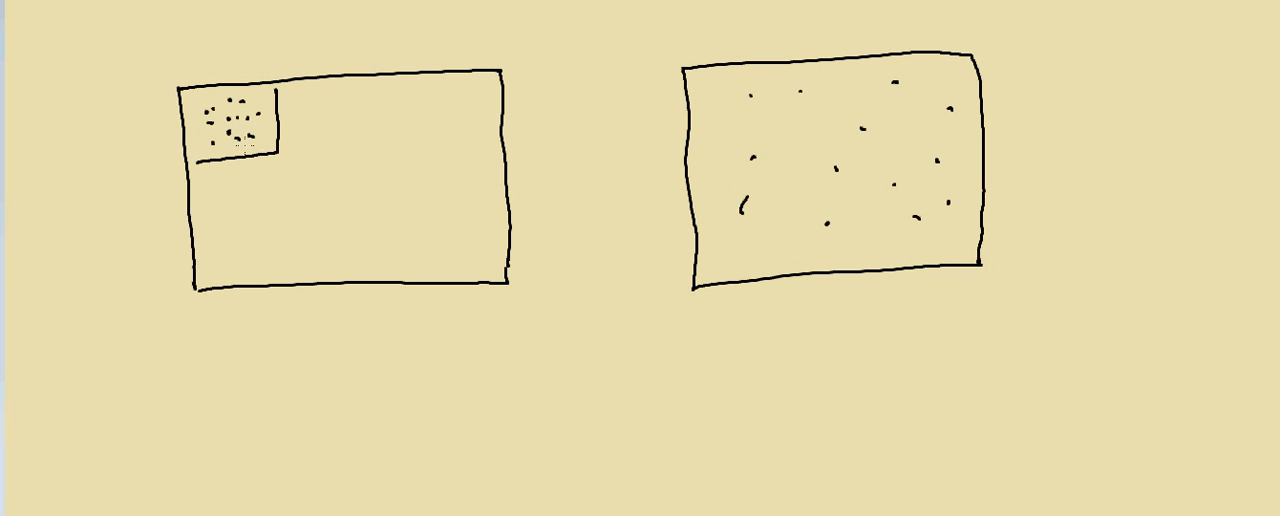
{"action": "mouse_move", "coordinate": [347, 158]}
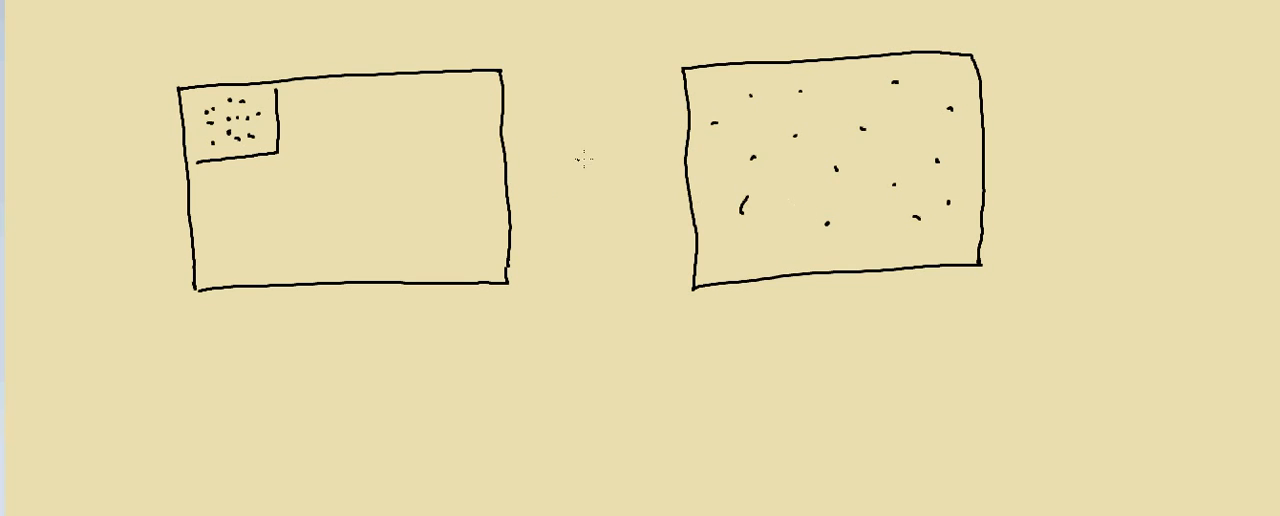
{"action": "mouse_move", "coordinate": [212, 341]}
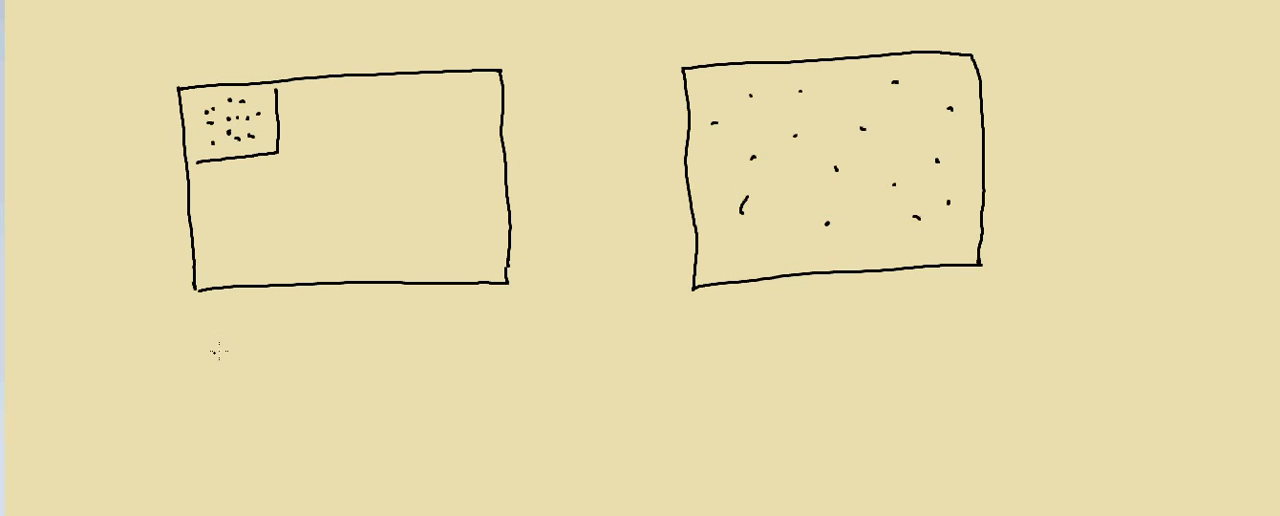
{"action": "mouse_move", "coordinate": [347, 353]}
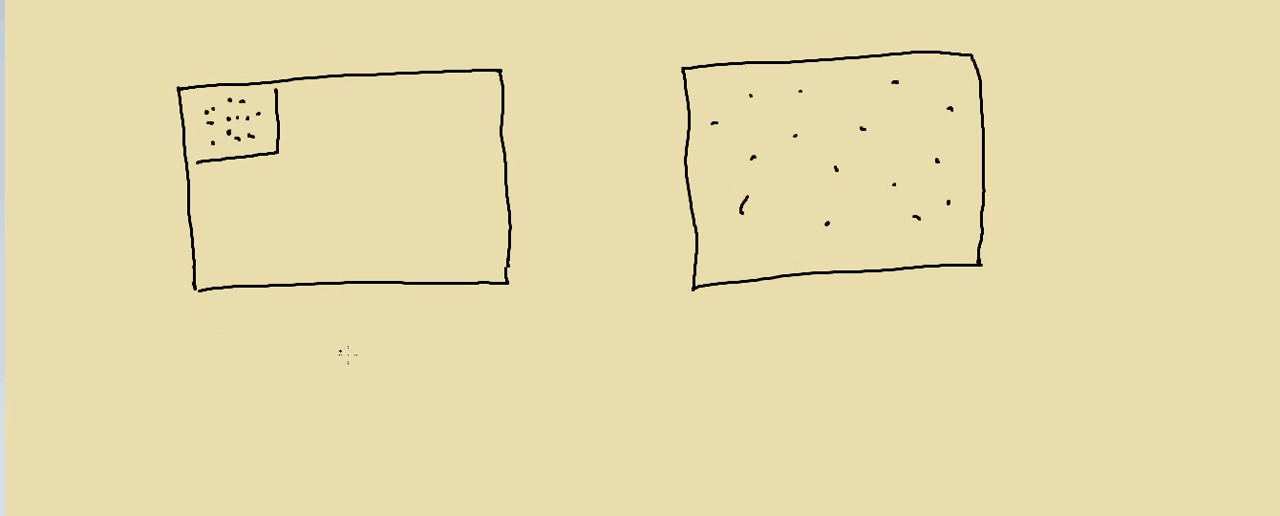
{"action": "mouse_move", "coordinate": [228, 365]}
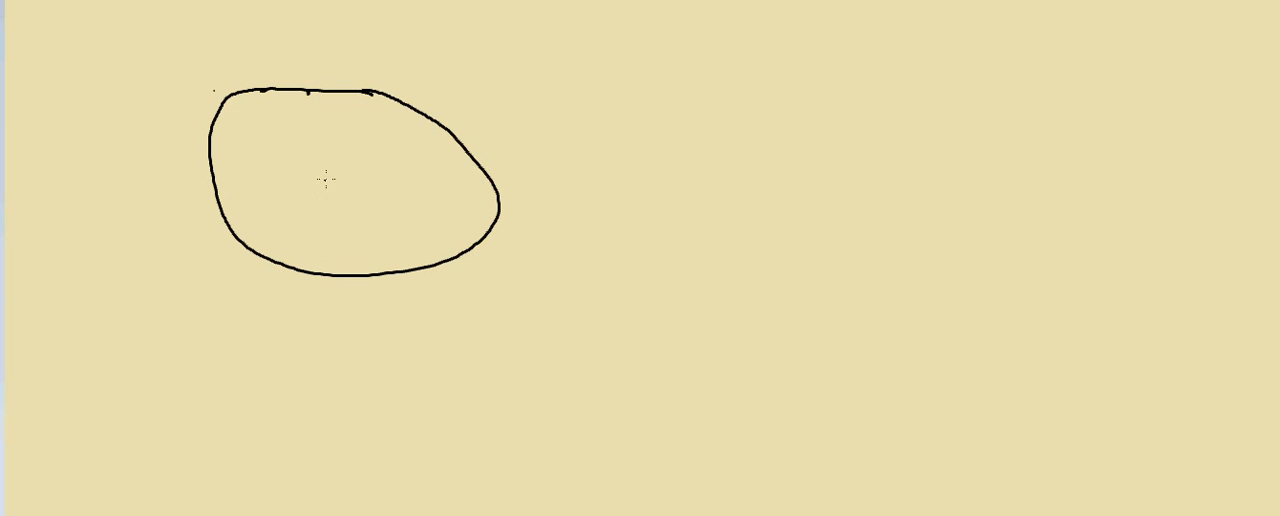
Step: Draw a dense particle at the oval's centre with squiggly motion lines around it
{"action": "left_click_drag", "start_coordinate": [328, 178], "coordinate": [338, 182]}
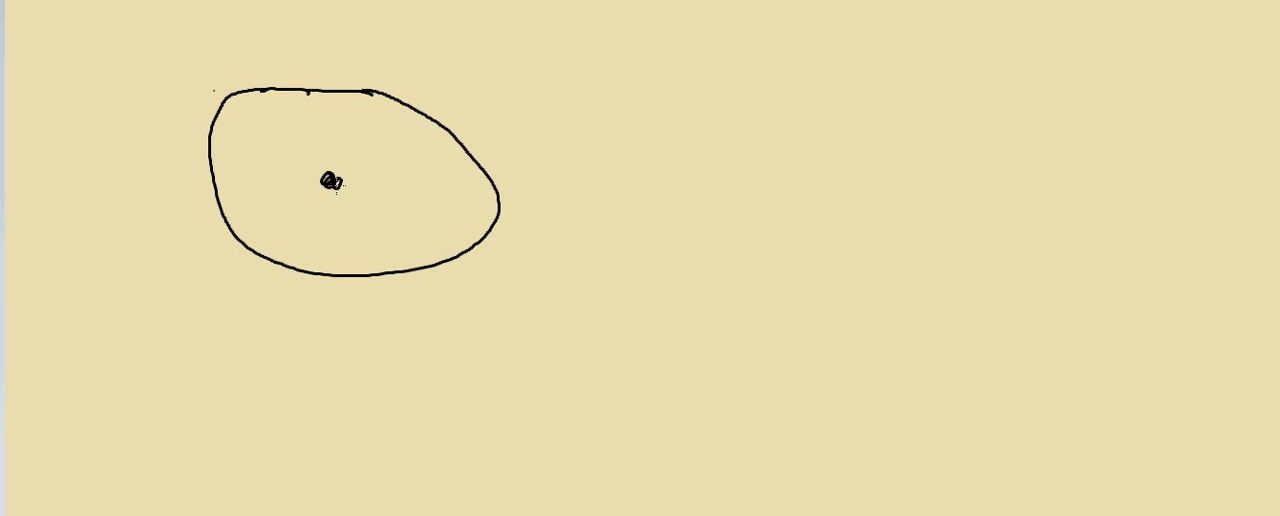
{"action": "left_click_drag", "start_coordinate": [305, 155], "coordinate": [335, 190]}
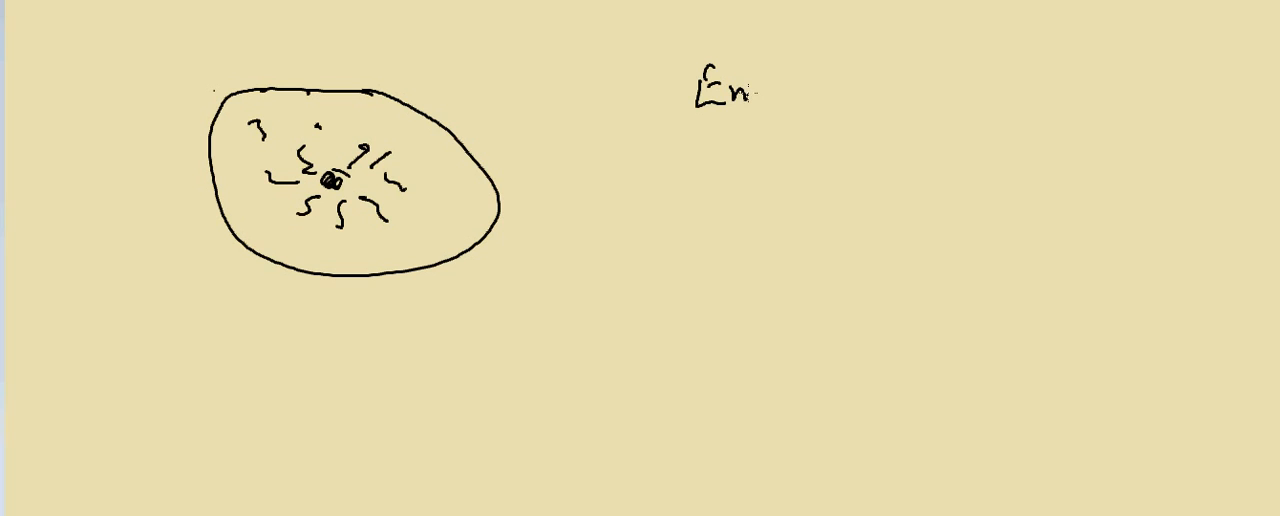
Step: Write the heading 'Entropy' beside the oval
{"action": "type", "text": "trop"}
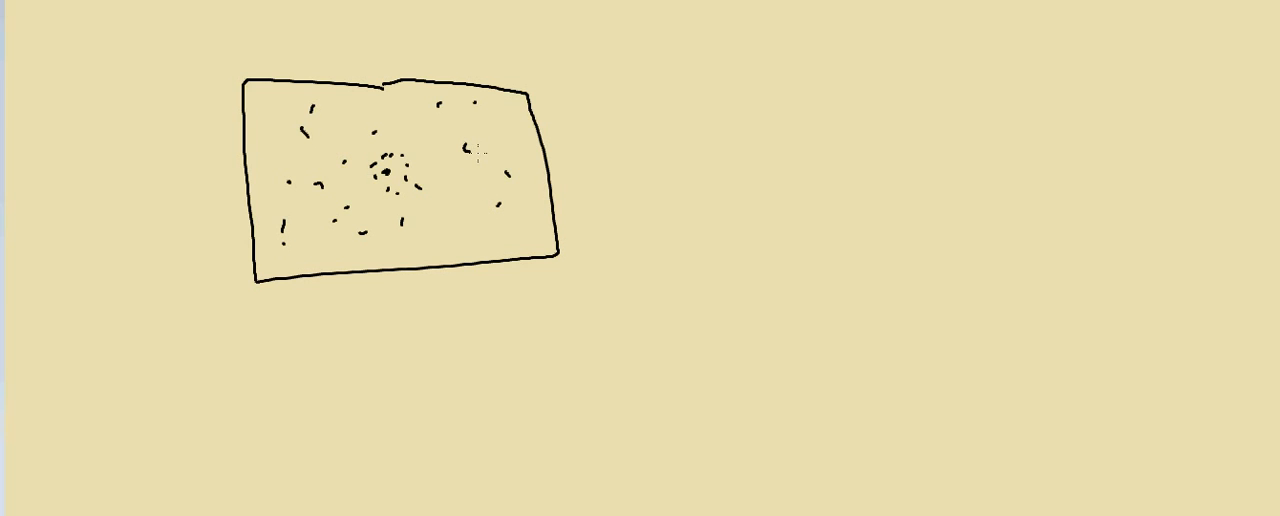
{"action": "mouse_move", "coordinate": [580, 180]}
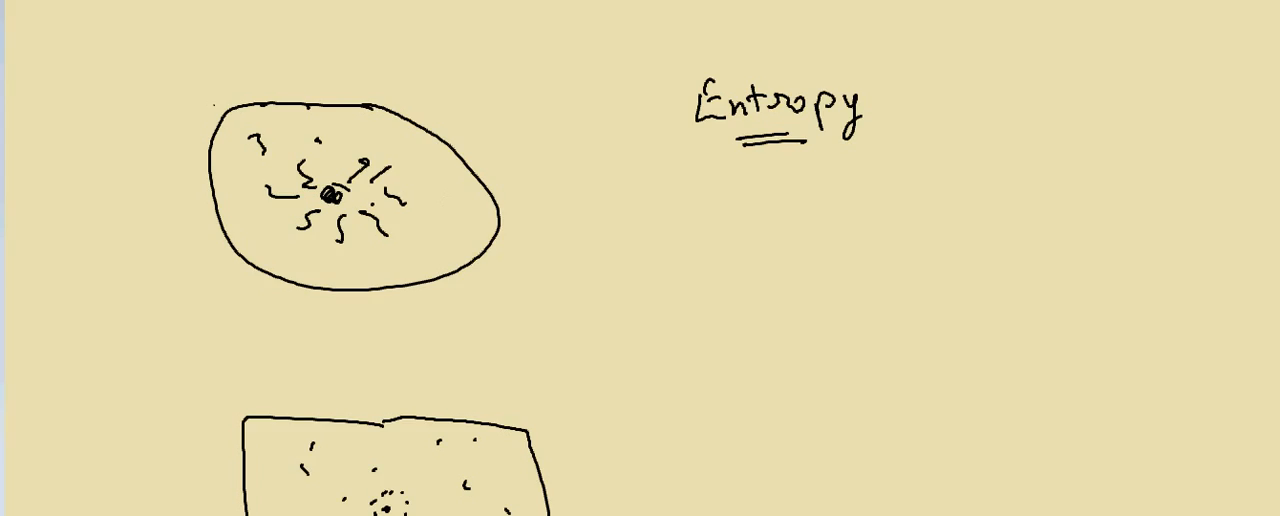
Step: Double-underline kT with an arrow, then write kT = ½mv² and v = √(2kT/m)
{"action": "scroll", "scroll_direction": "down", "scroll_amount": 3}
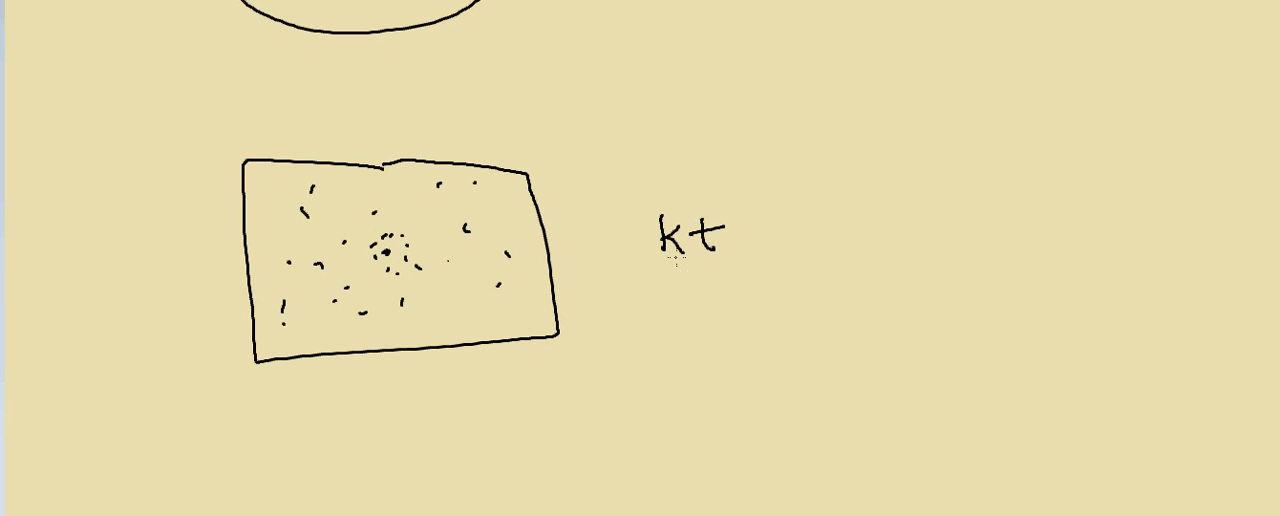
{"action": "left_click_drag", "start_coordinate": [665, 268], "coordinate": [720, 275]}
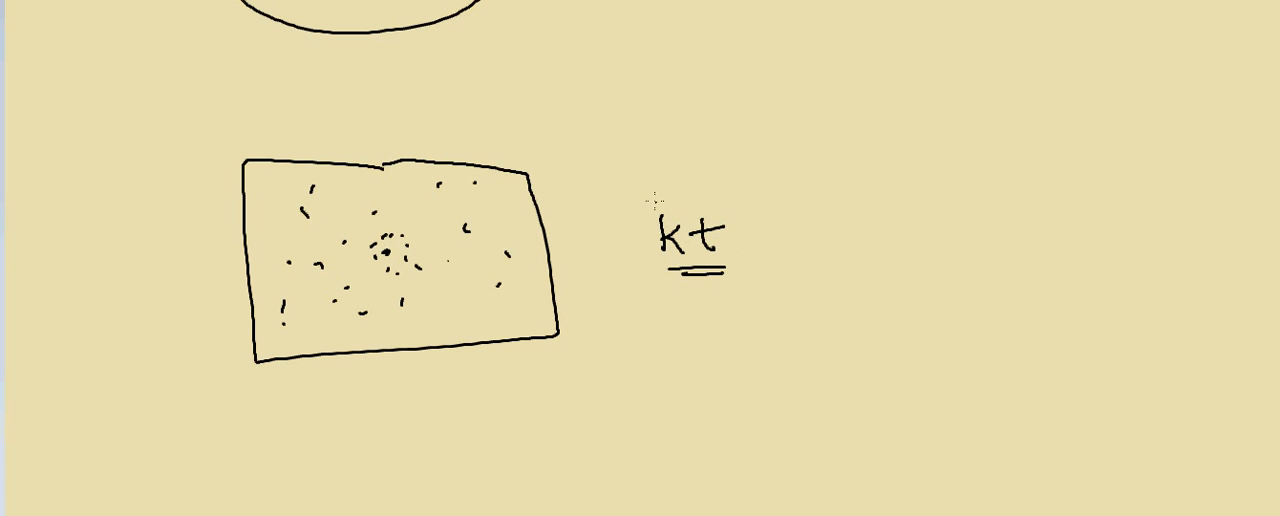
{"action": "left_click_drag", "start_coordinate": [660, 175], "coordinate": [656, 215]}
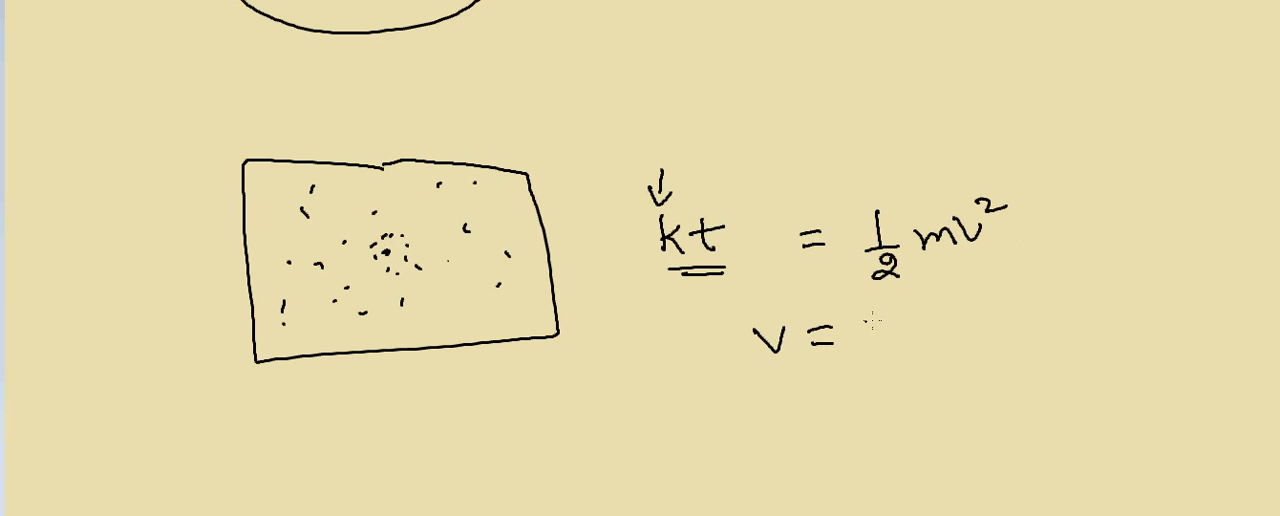
{"action": "type", "text": "1"}
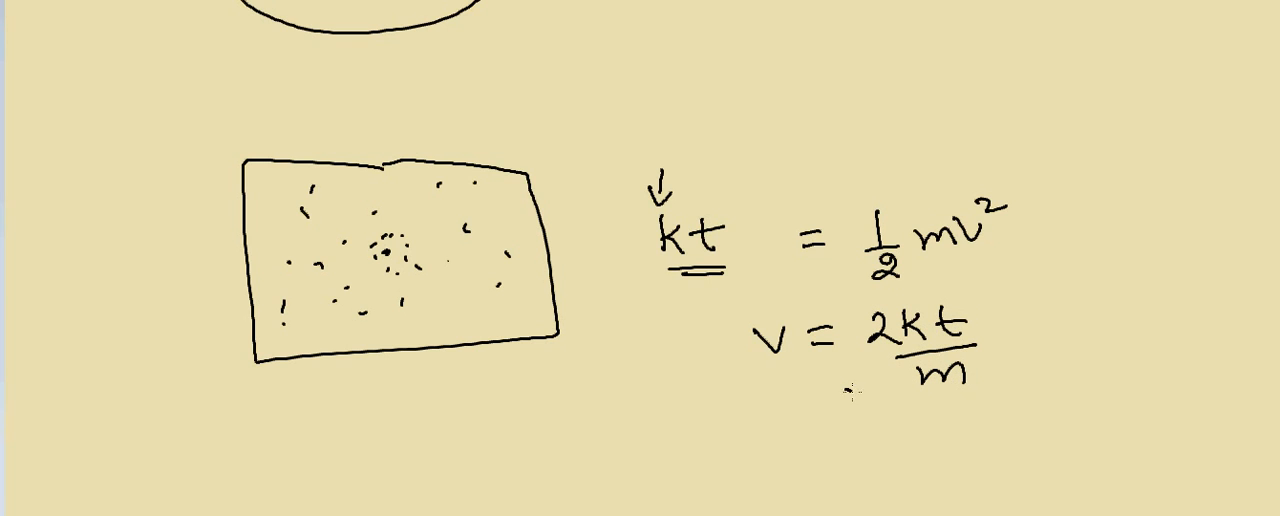
{"action": "left_click_drag", "start_coordinate": [855, 410], "coordinate": [995, 293]}
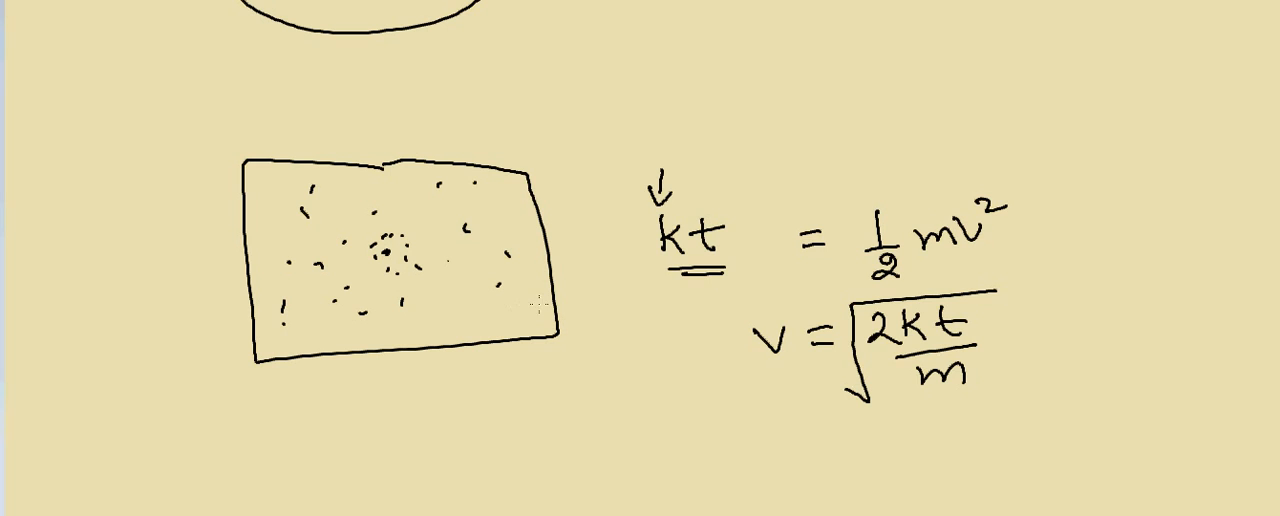
{"action": "mouse_move", "coordinate": [605, 298]}
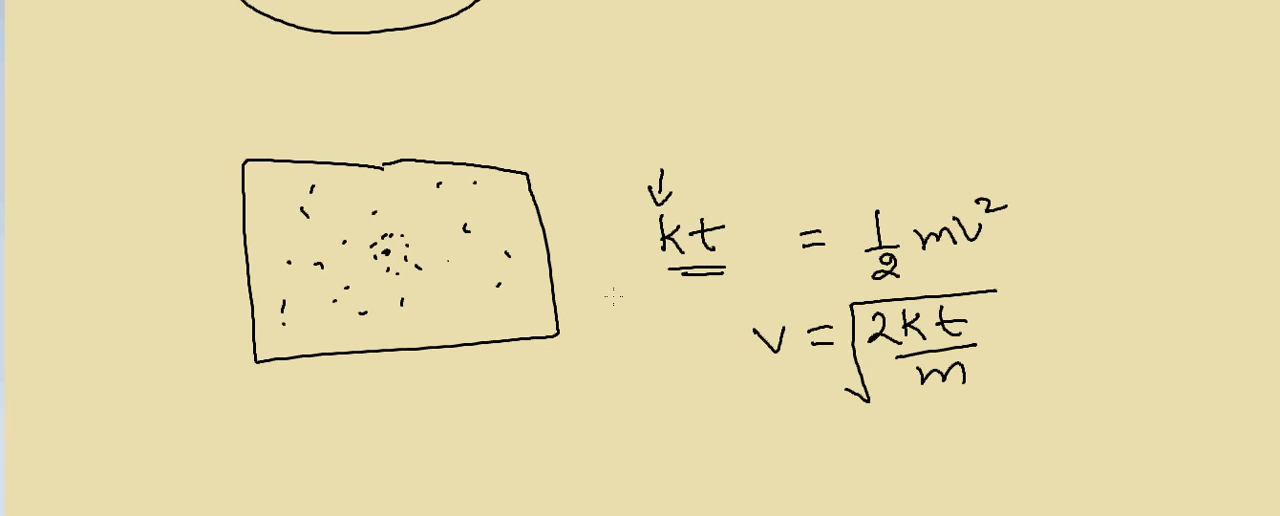
{"action": "mouse_move", "coordinate": [600, 310]}
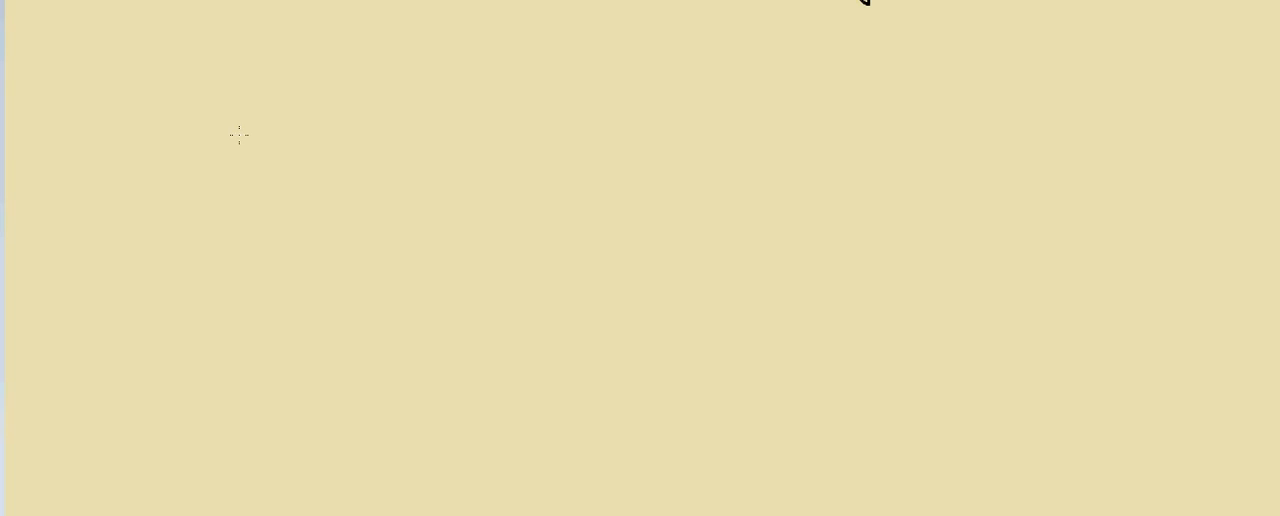
{"action": "mouse_move", "coordinate": [268, 148]}
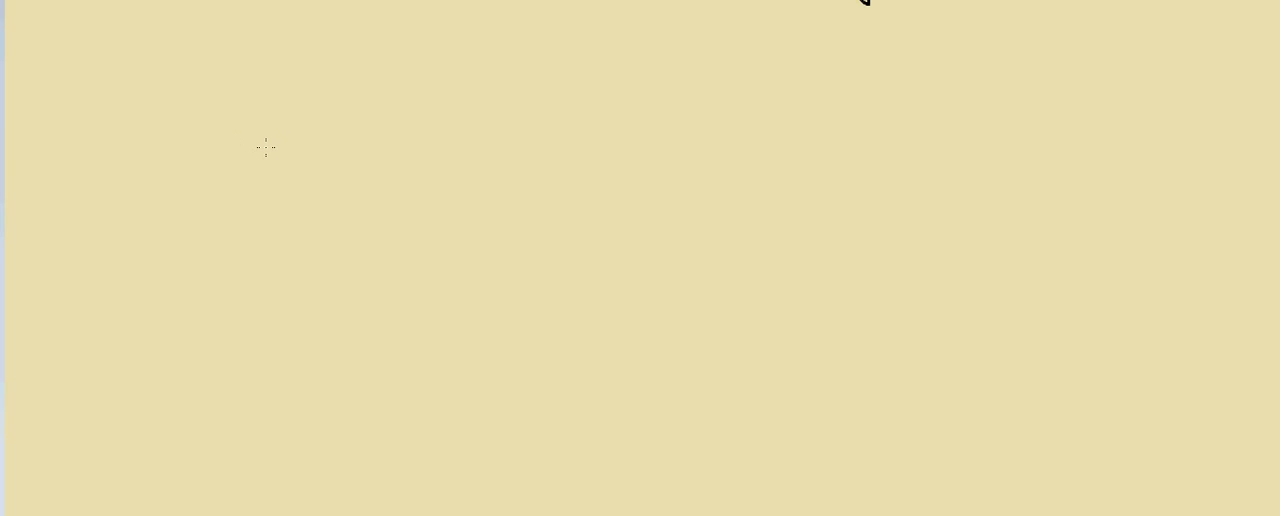
Step: Draw a dotted room with a boxed top-right compartment and arrows pointing into it
{"action": "left_click_drag", "start_coordinate": [184, 108], "coordinate": [214, 302]}
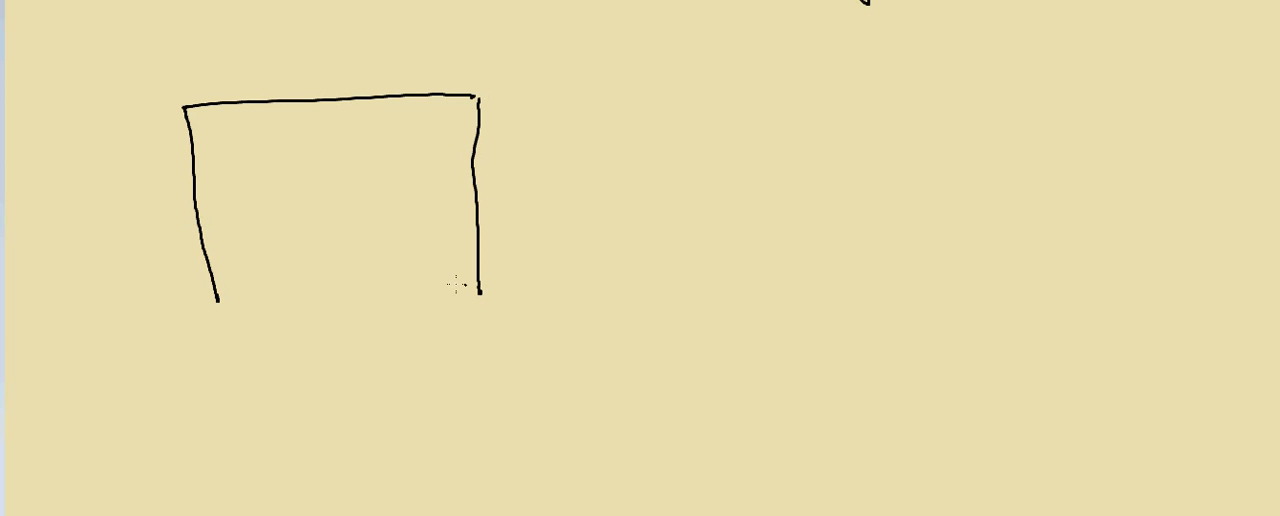
{"action": "left_click_drag", "start_coordinate": [218, 302], "coordinate": [485, 300]}
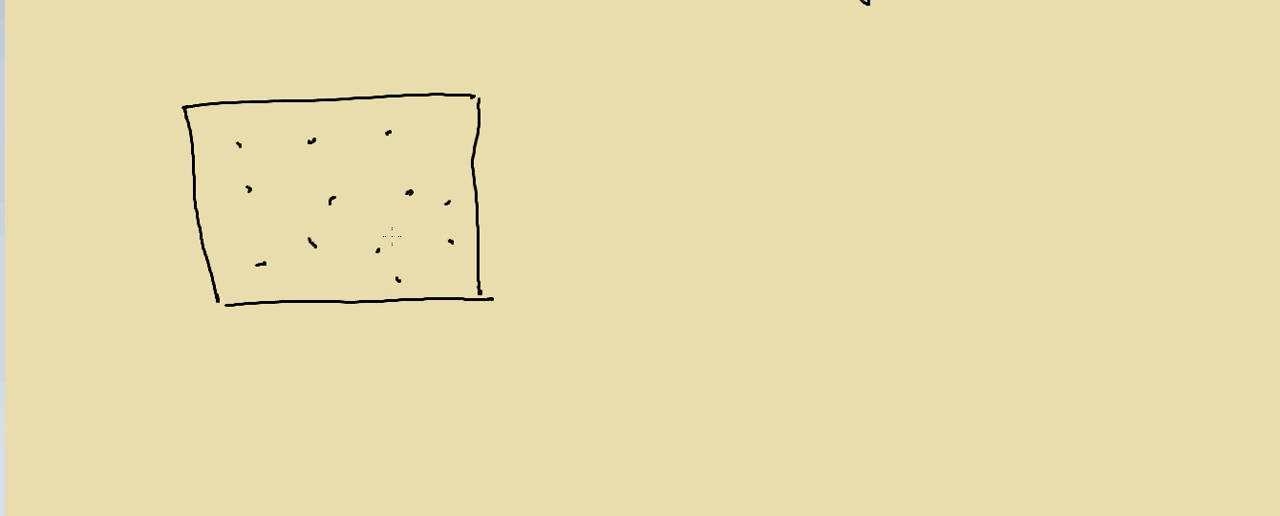
{"action": "left_click_drag", "start_coordinate": [437, 97], "coordinate": [437, 140]}
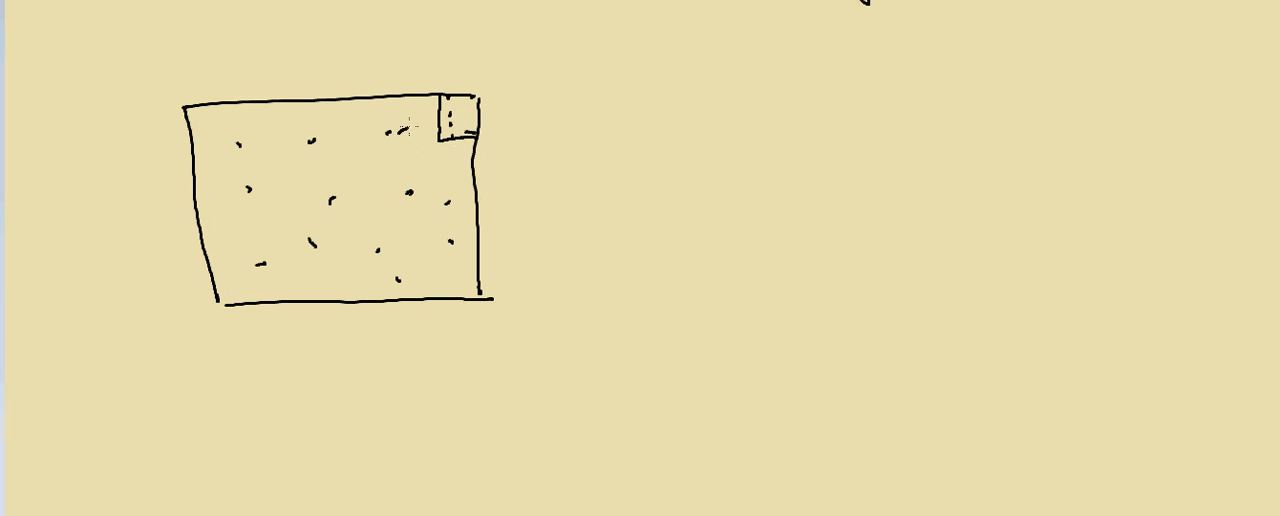
{"action": "left_click_drag", "start_coordinate": [395, 135], "coordinate": [435, 128]}
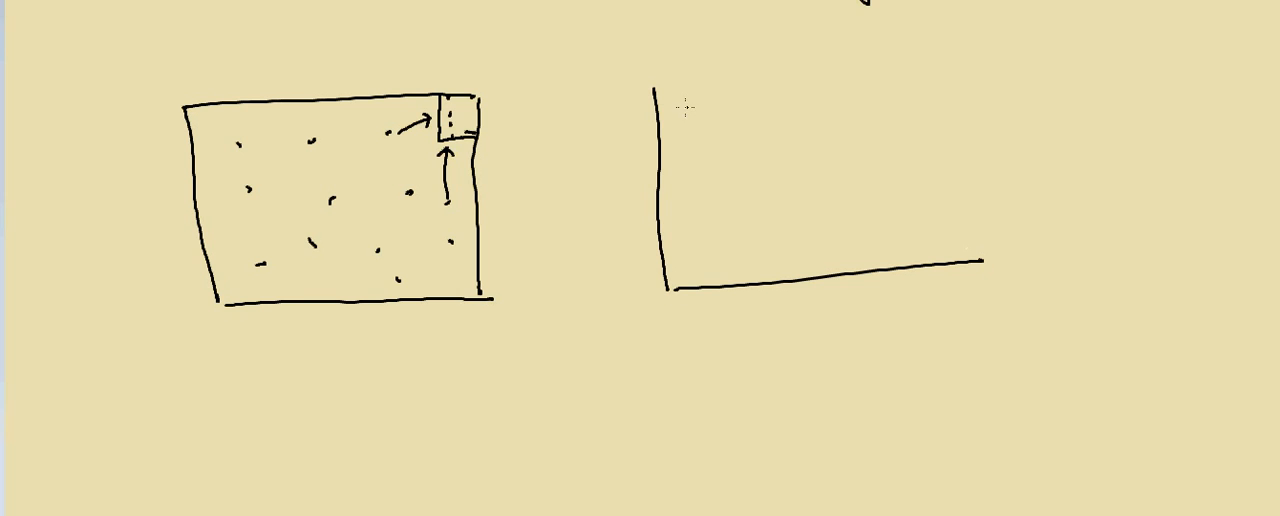
Step: Outline a second room on the right and label it 'Enthalpy'
{"action": "left_click_drag", "start_coordinate": [665, 95], "coordinate": [965, 260]}
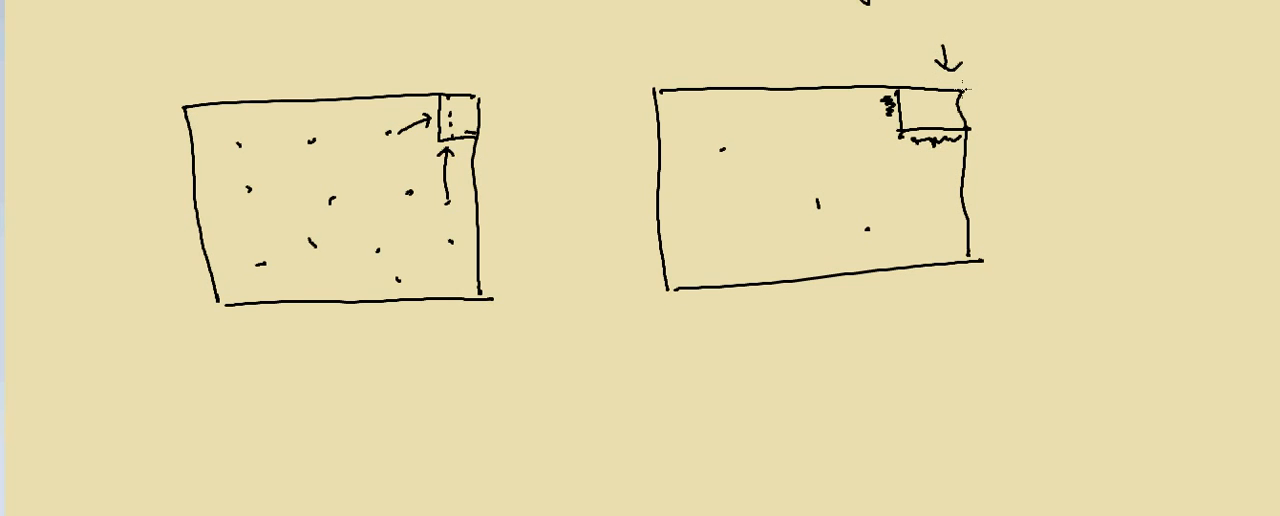
{"action": "mouse_move", "coordinate": [862, 138]}
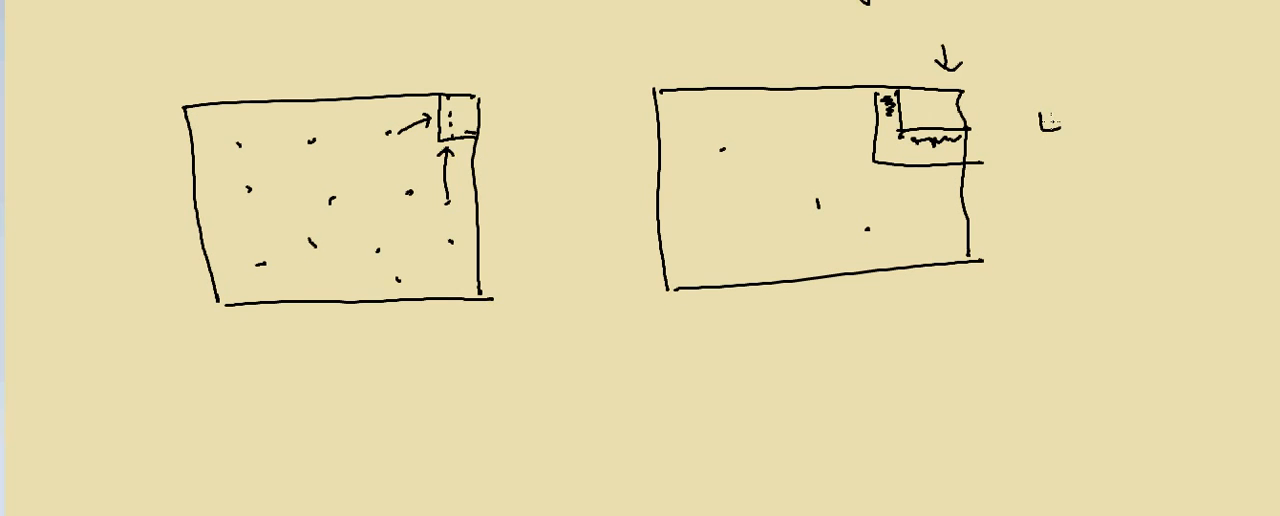
{"action": "type", "text": "Enth"}
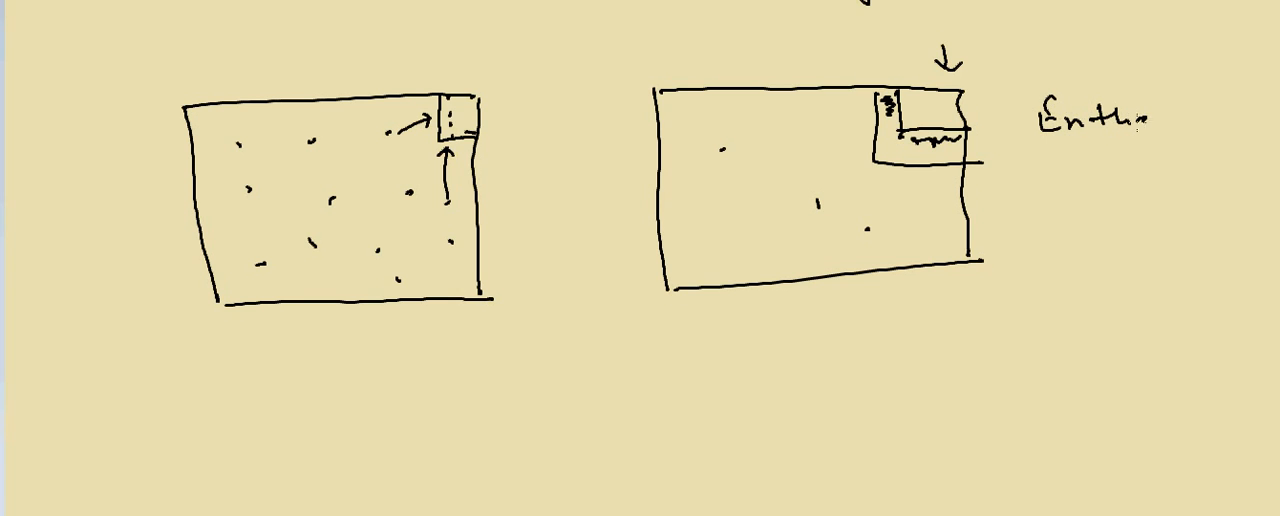
{"action": "type", "text": "alpy"}
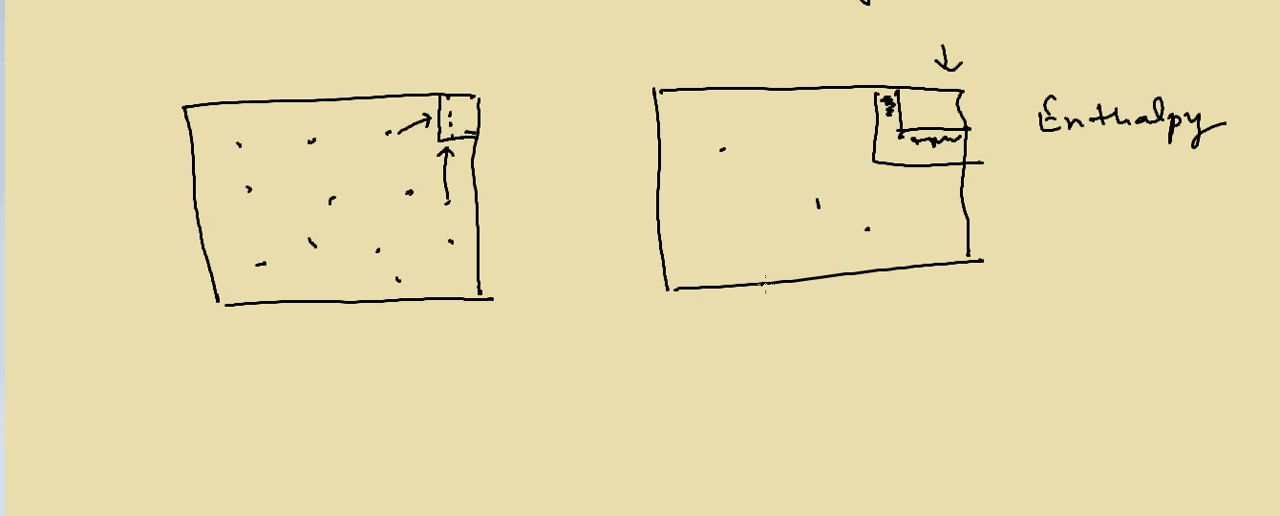
{"action": "mouse_move", "coordinate": [915, 195]}
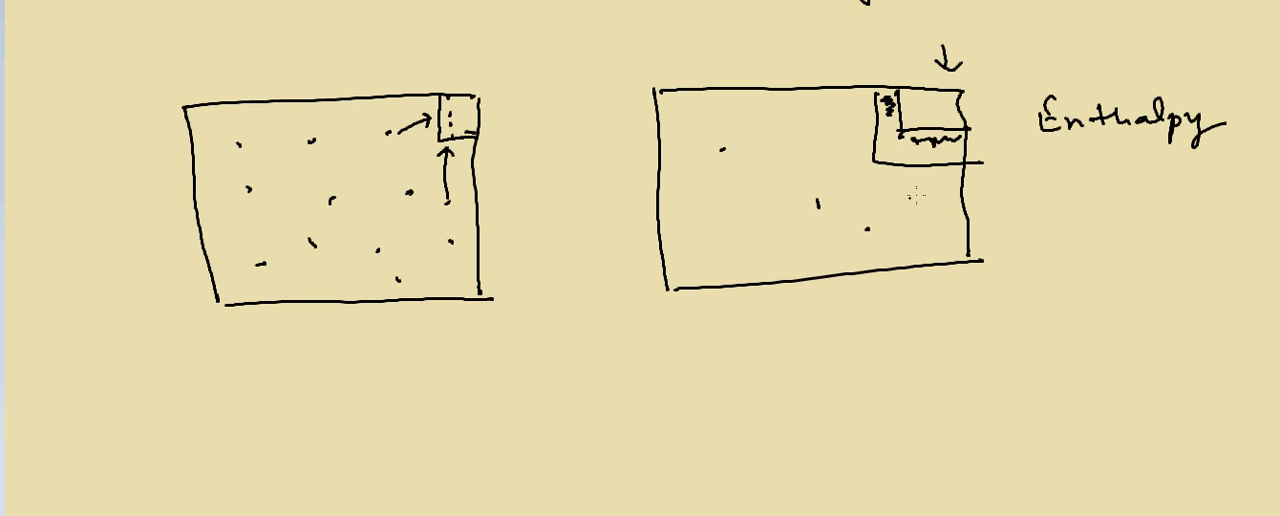
{"action": "scroll", "scroll_direction": "down", "scroll_amount": 3}
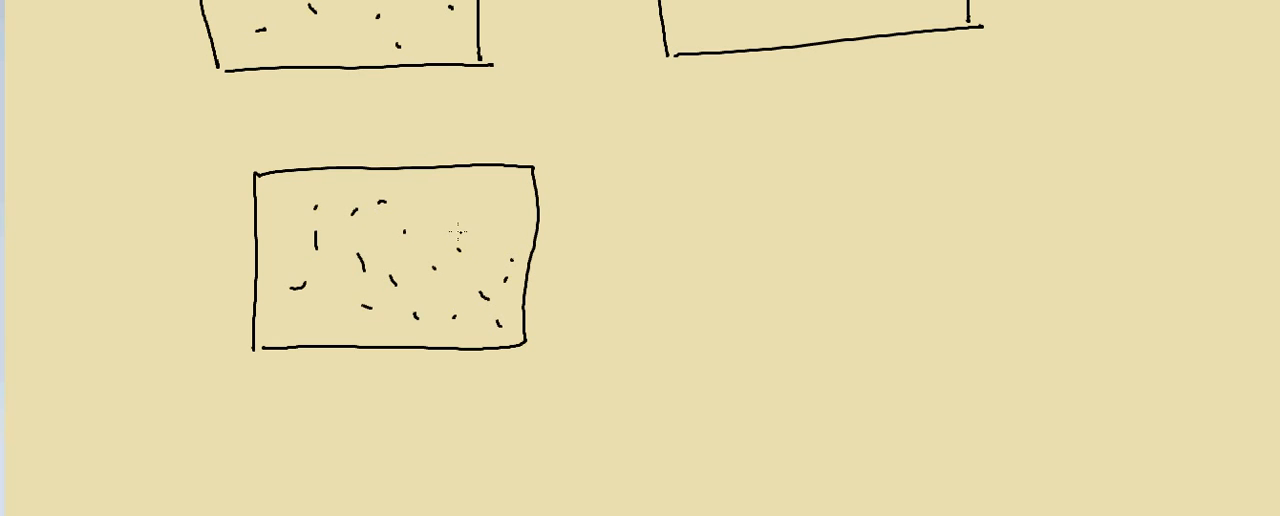
Step: Draw a small corner compartment in the third box and label it B
{"action": "left_click_drag", "start_coordinate": [497, 170], "coordinate": [492, 215]}
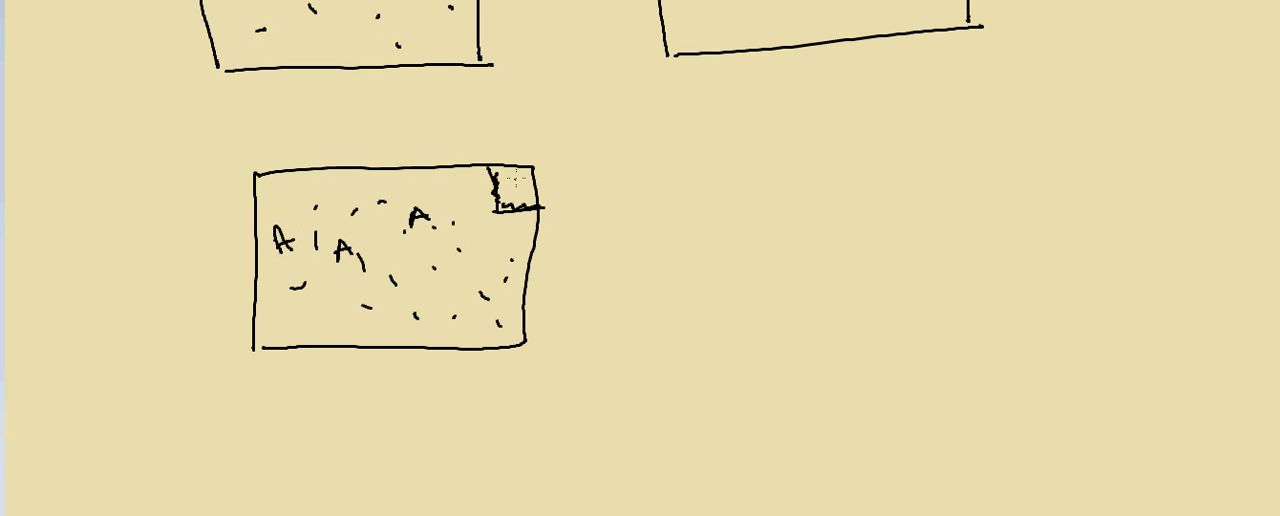
{"action": "type", "text": "R"}
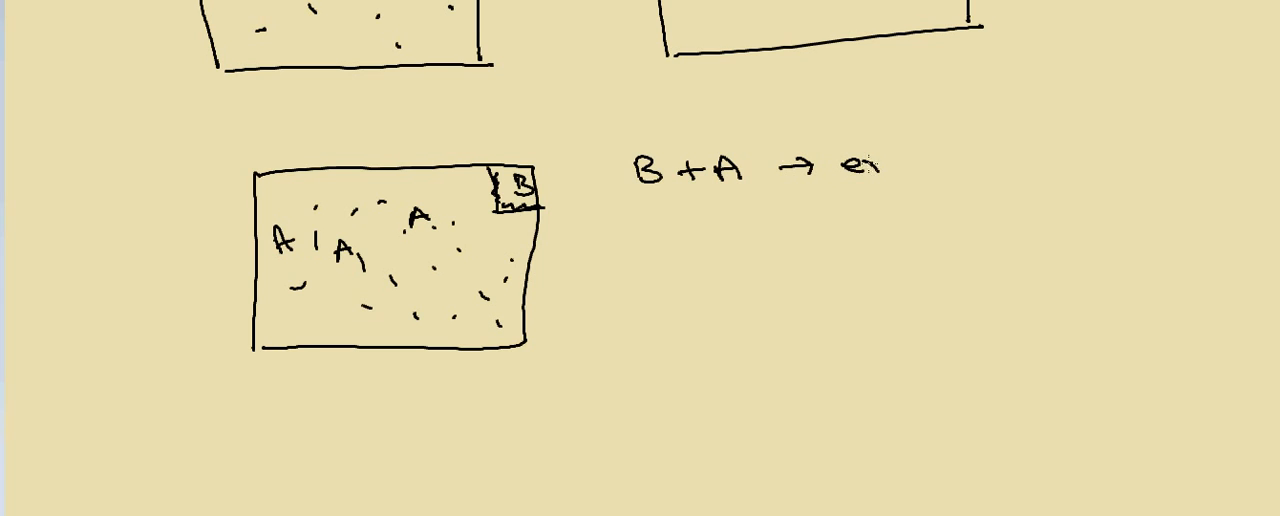
Step: Finish 'exothermic', draw a reversible arrow under B + A, and write BA
{"action": "type", "text": "nother"}
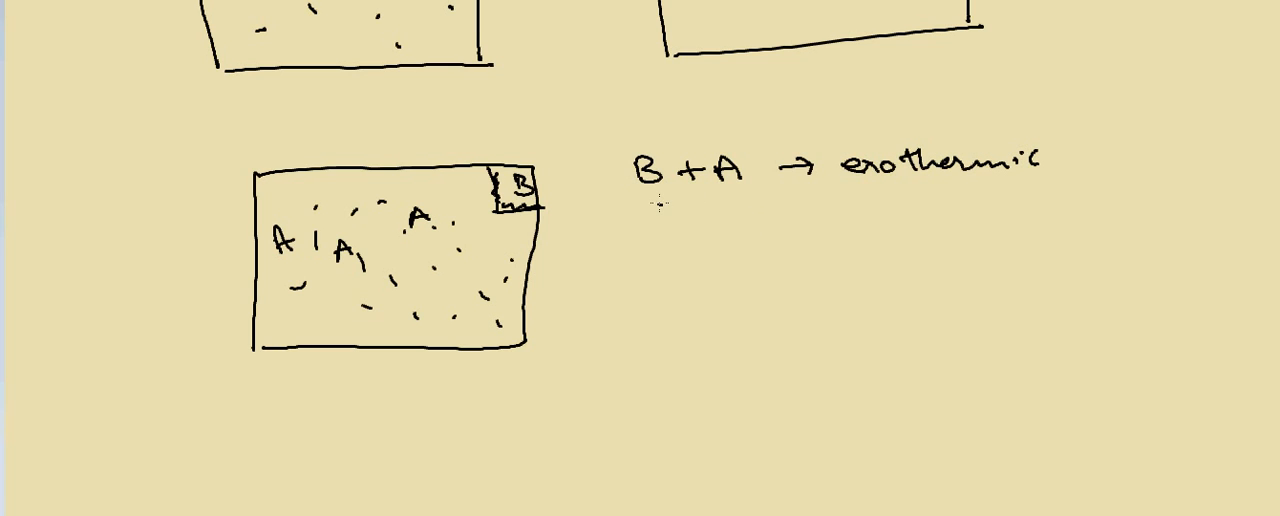
{"action": "left_click_drag", "start_coordinate": [650, 215], "coordinate": [740, 200]}
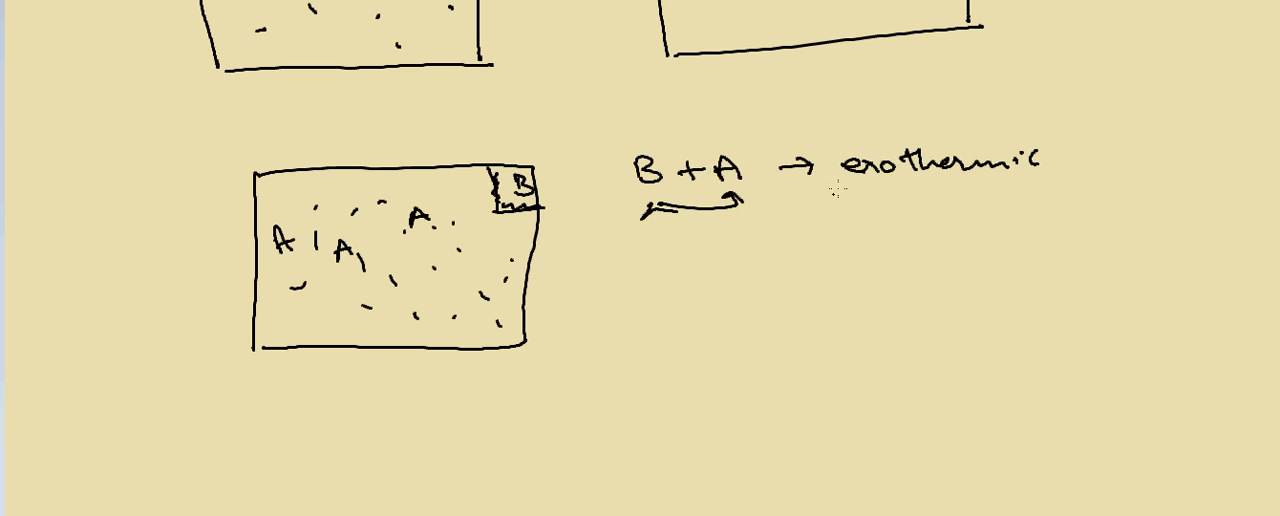
{"action": "type", "text": "BA"}
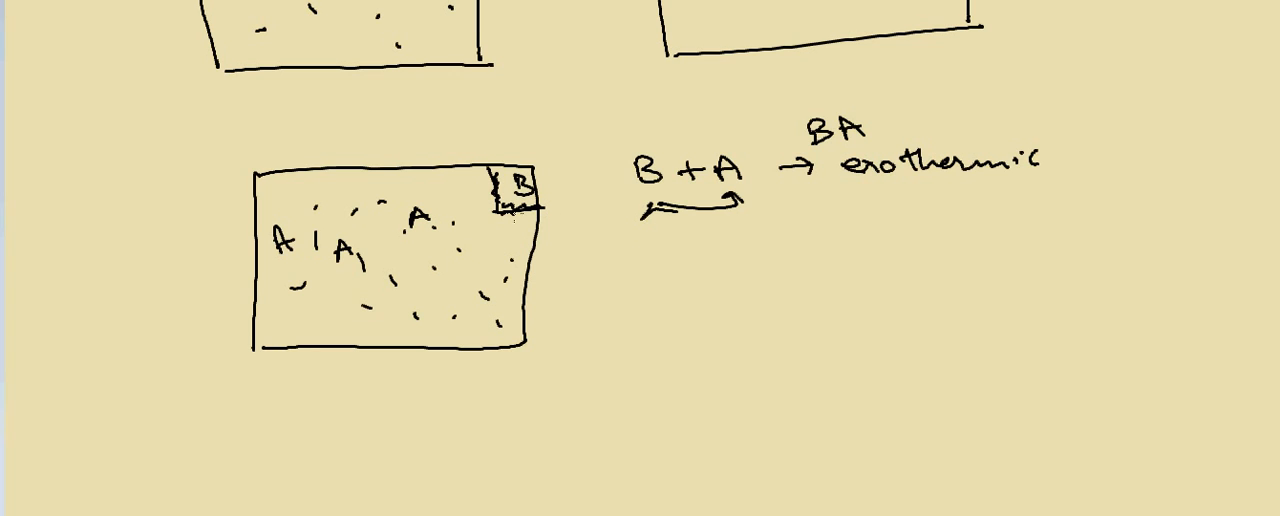
{"action": "mouse_move", "coordinate": [825, 238]}
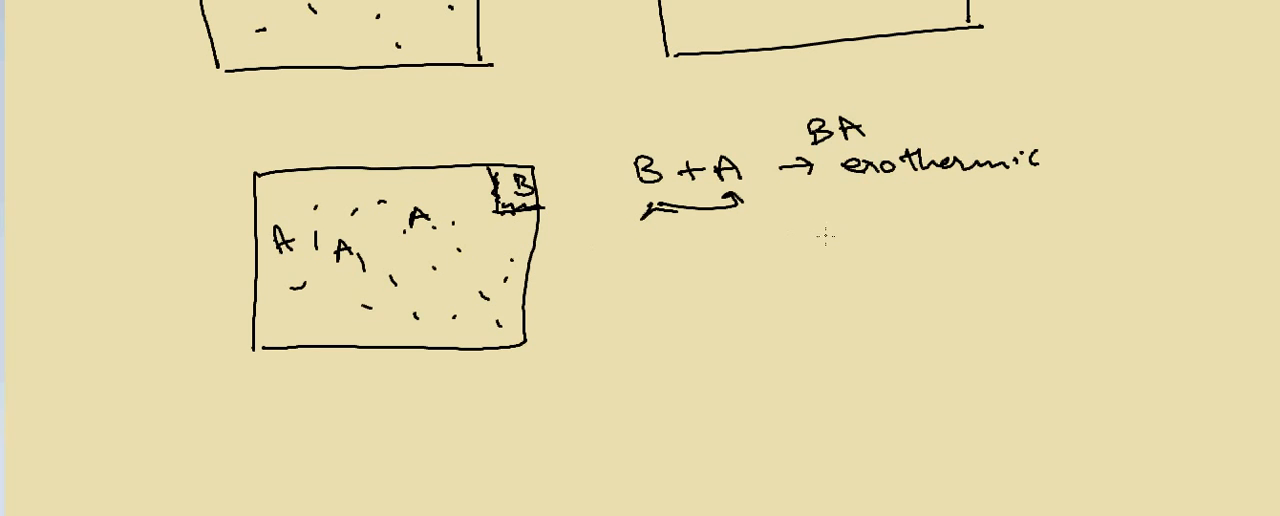
Step: Write 'enthalpy' and 'entropic' and link them with a curved arrow
{"action": "type", "text": "enal"}
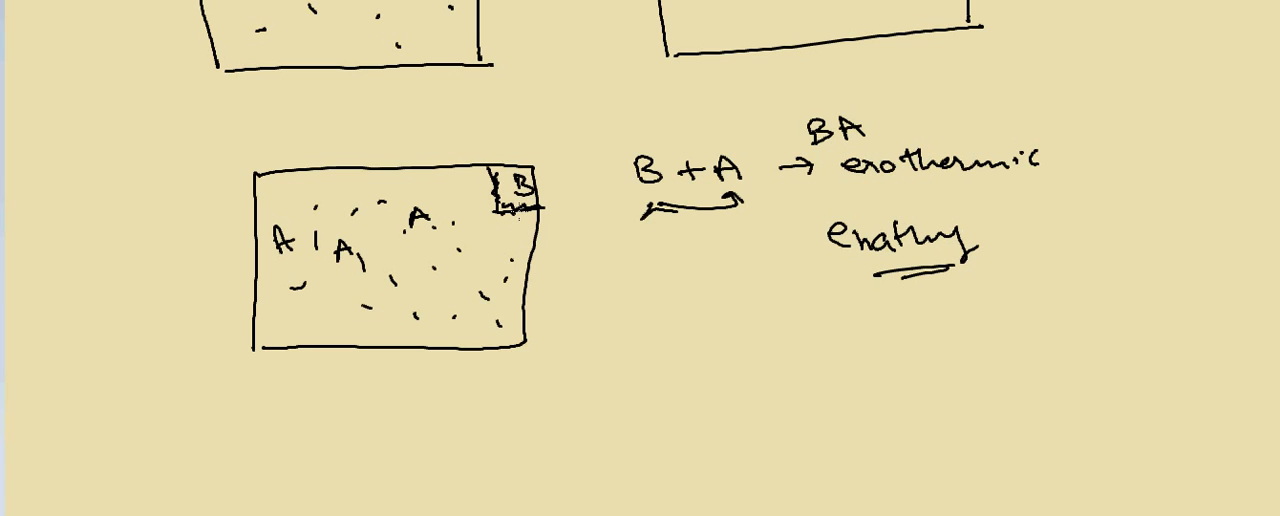
{"action": "type", "text": "en"}
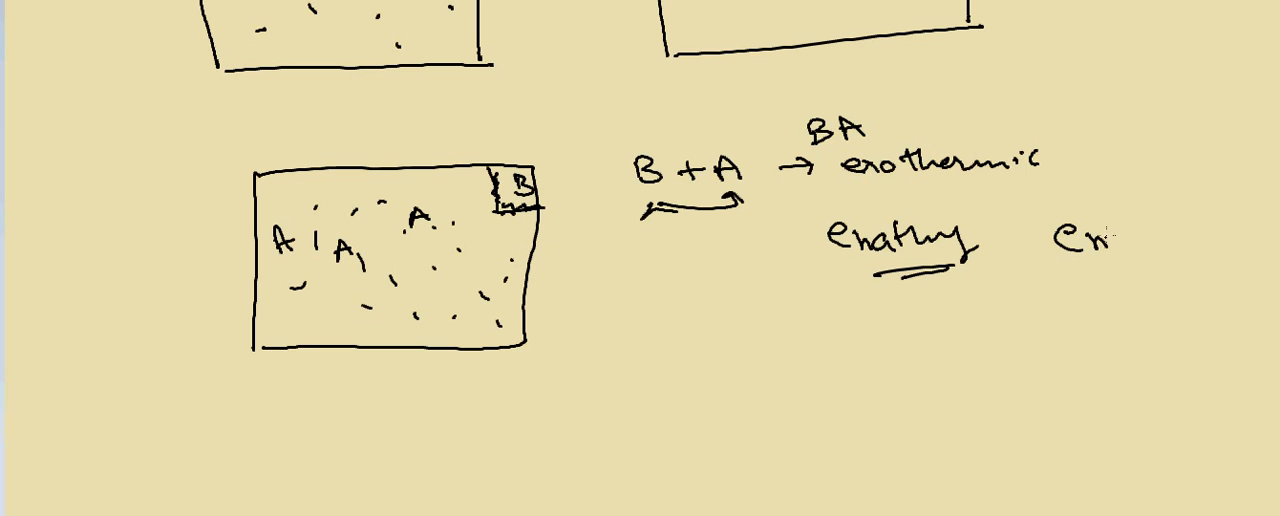
{"action": "type", "text": "tropic"}
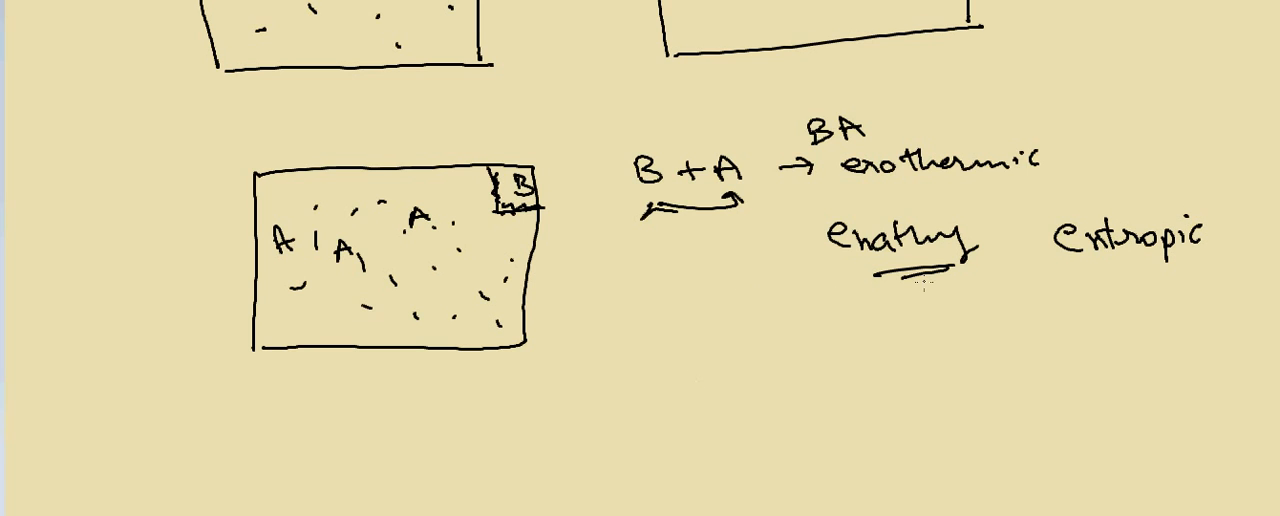
{"action": "left_click_drag", "start_coordinate": [930, 280], "coordinate": [1090, 290]}
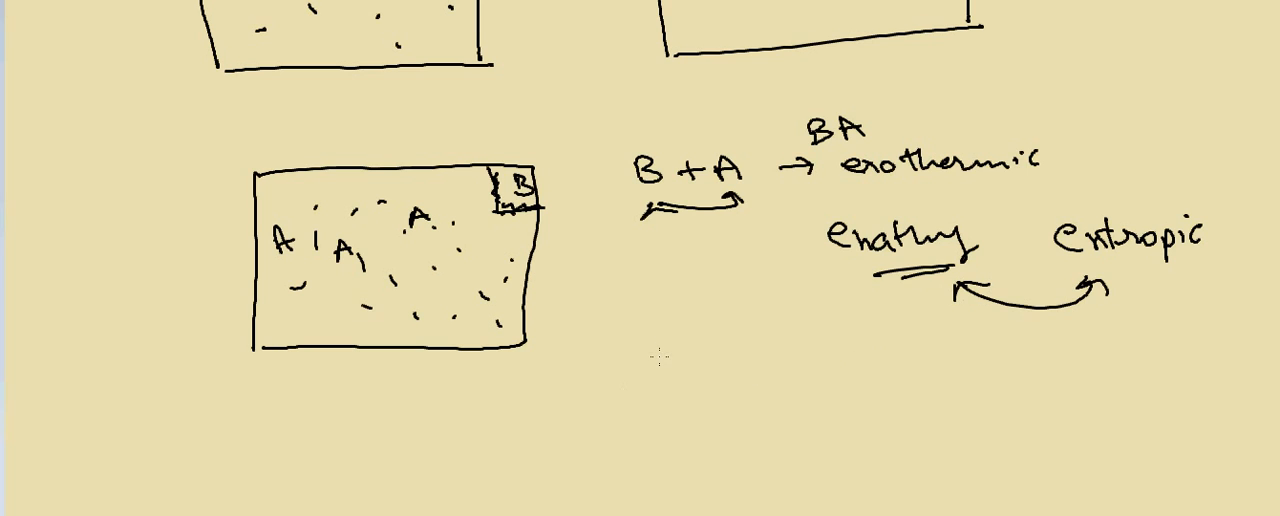
Step: Handwrite ΔG = enthalpy and entropy terms, expressed as ΔH − TΔS
{"action": "type", "text": "ΔG"}
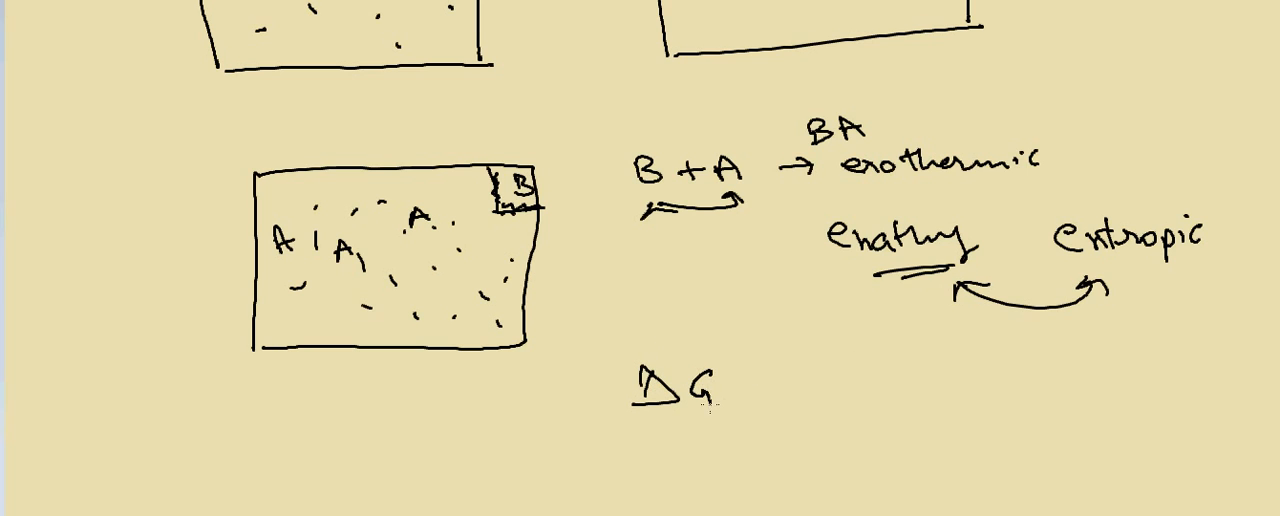
{"action": "type", "text": "="}
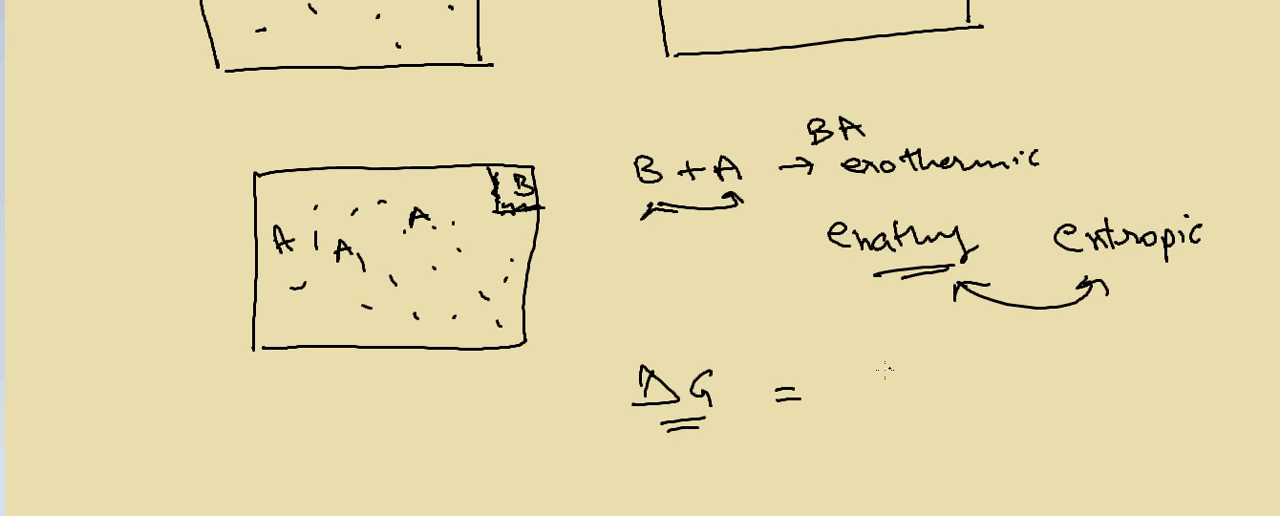
{"action": "type", "text": "enal"}
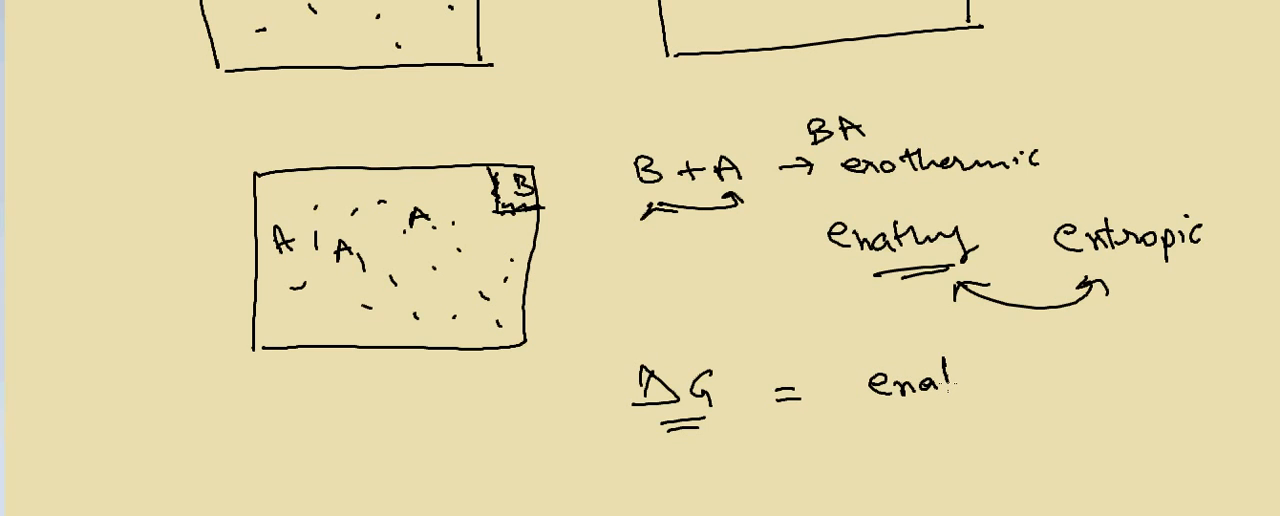
{"action": "type", "text": "ho"}
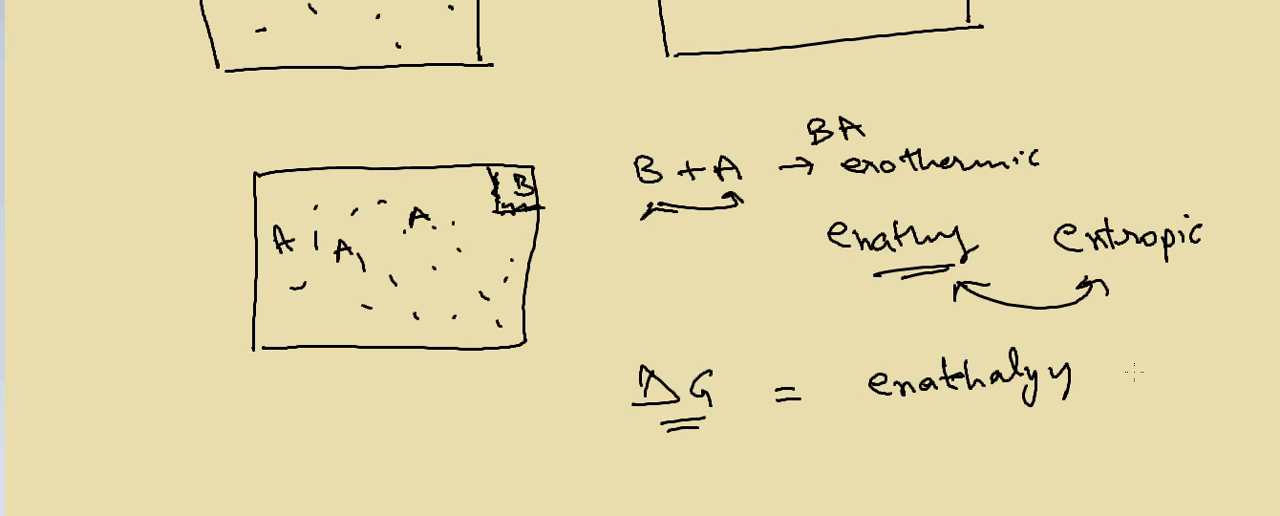
{"action": "type", "text": "entropy"}
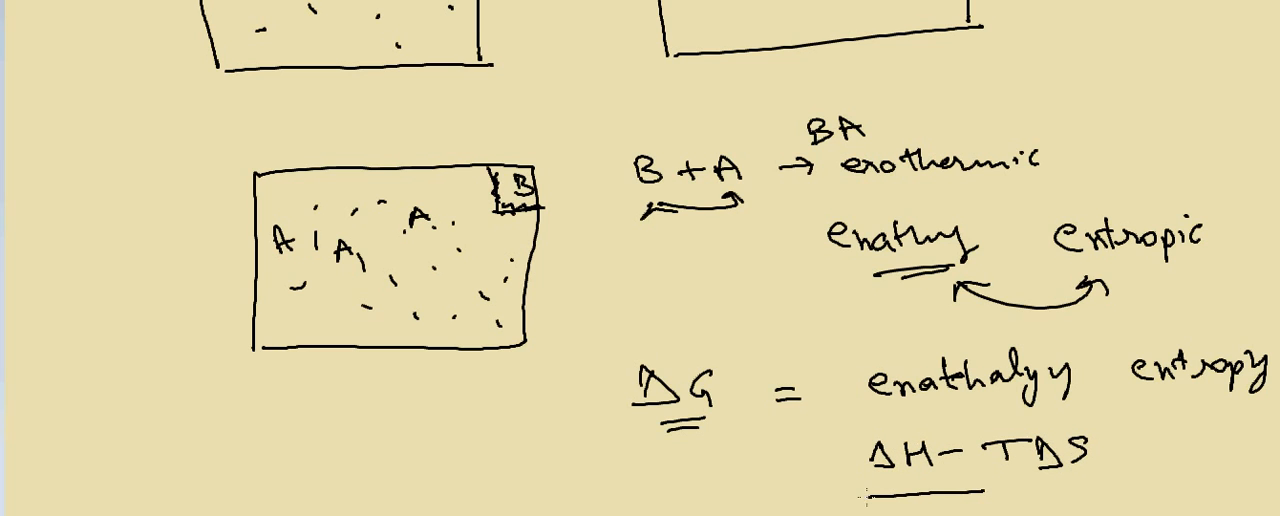
{"action": "scroll", "scroll_direction": "down", "scroll_amount": 3}
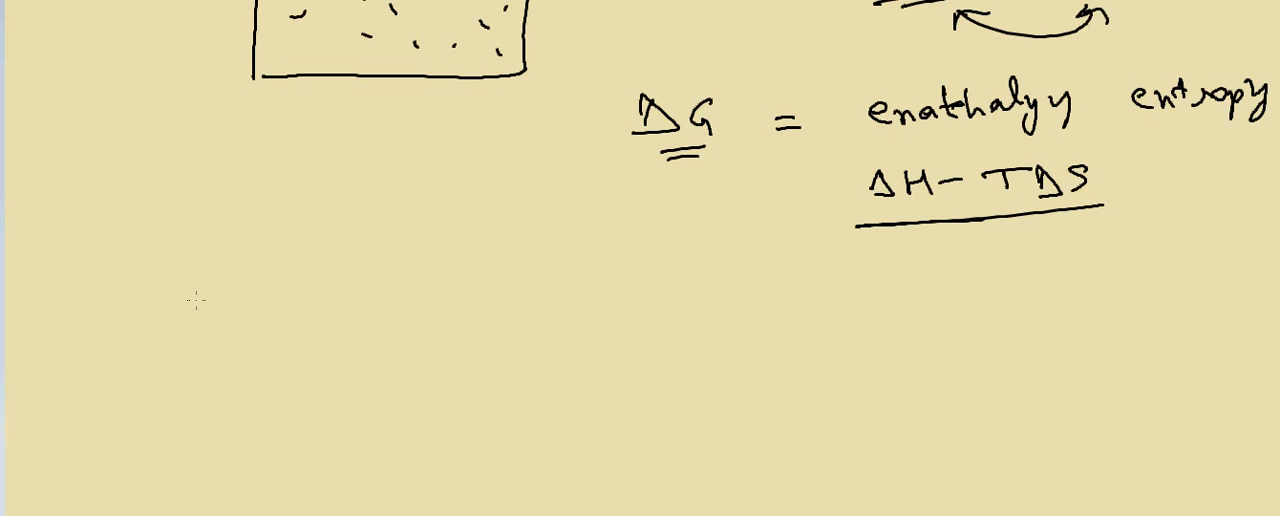
Step: Write 'K =' with a bracketed K/T table, marking the headings and ΔS
{"action": "type", "text": "K ="}
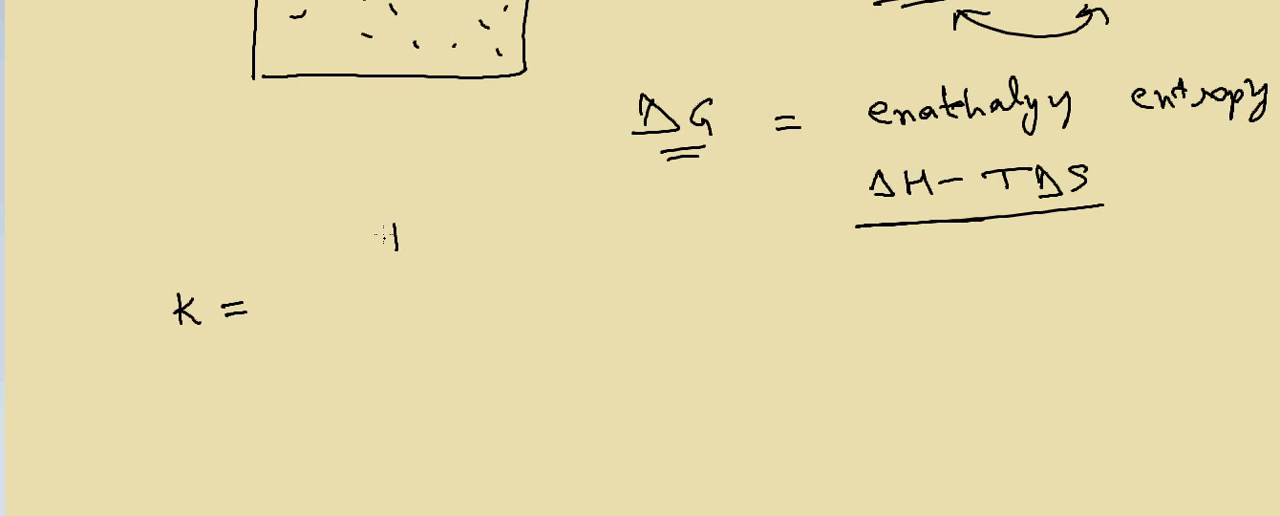
{"action": "type", "text": "T"}
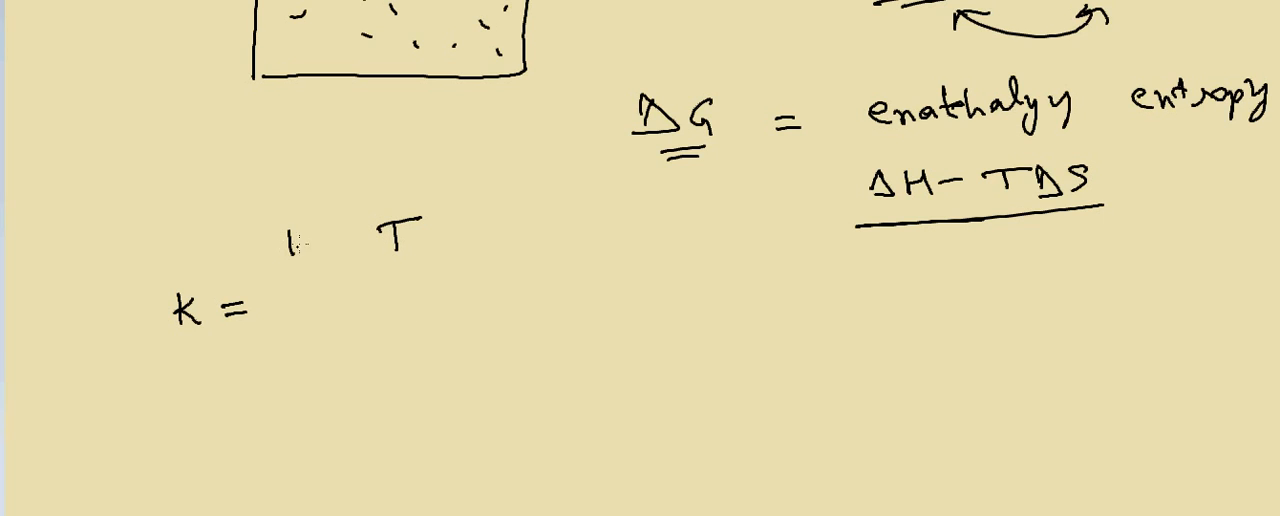
{"action": "left_click_drag", "start_coordinate": [263, 210], "coordinate": [285, 390]}
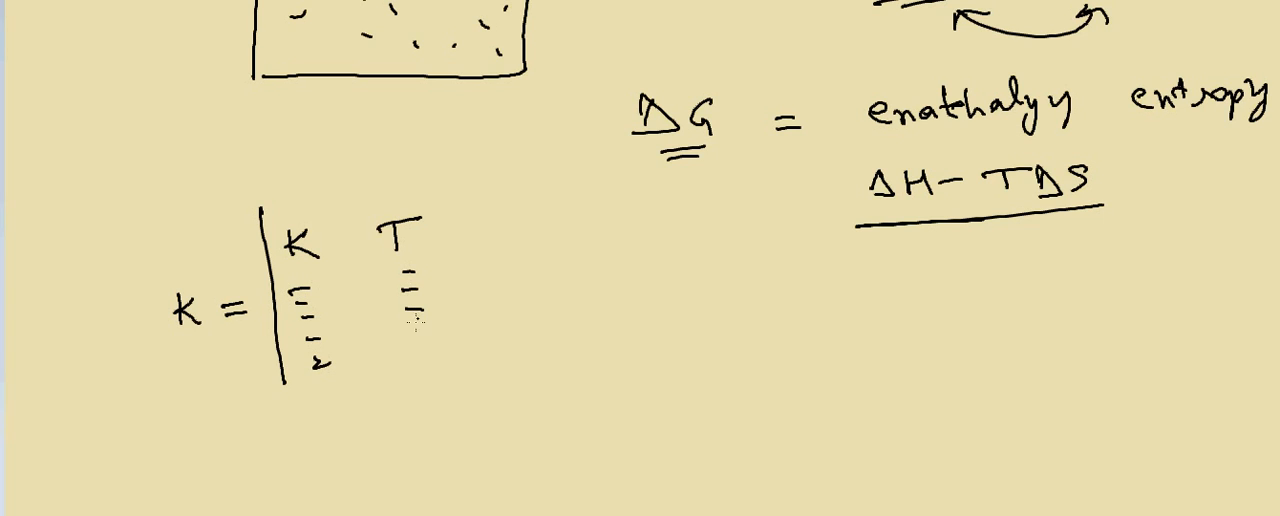
{"action": "left_click_drag", "start_coordinate": [440, 205], "coordinate": [480, 395]}
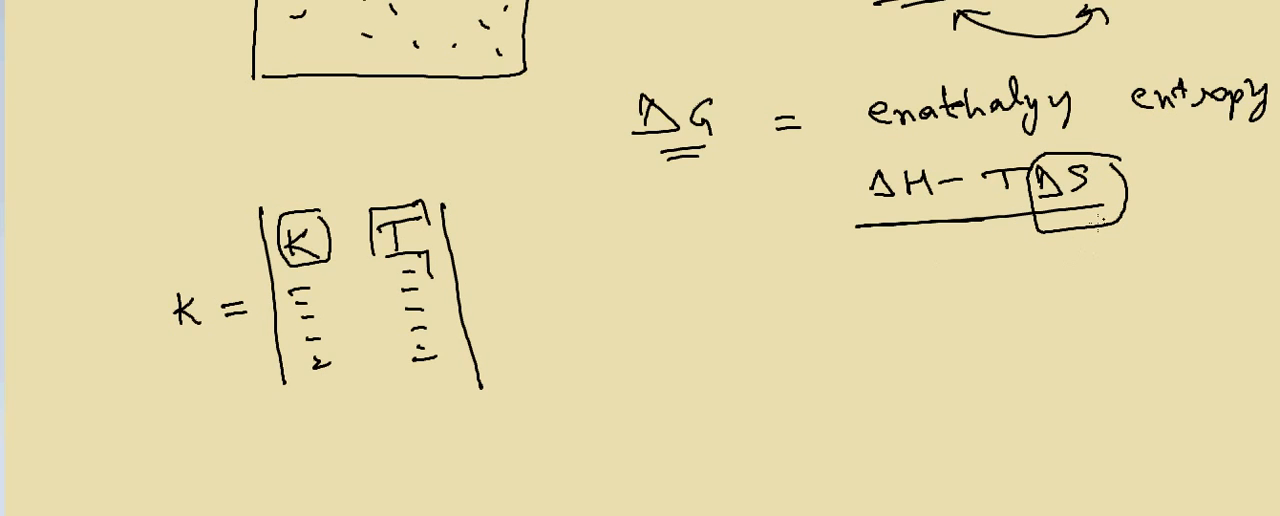
{"action": "mouse_move", "coordinate": [527, 291]}
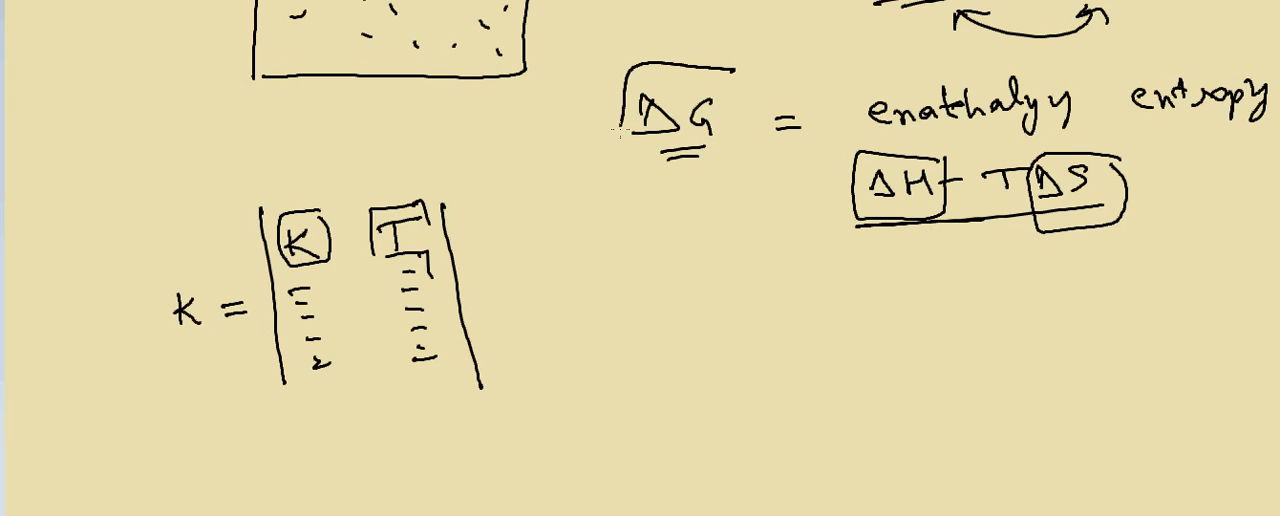
Step: Box ΔG and write the 'Biological' note below it
{"action": "left_click_drag", "start_coordinate": [620, 75], "coordinate": [730, 160]}
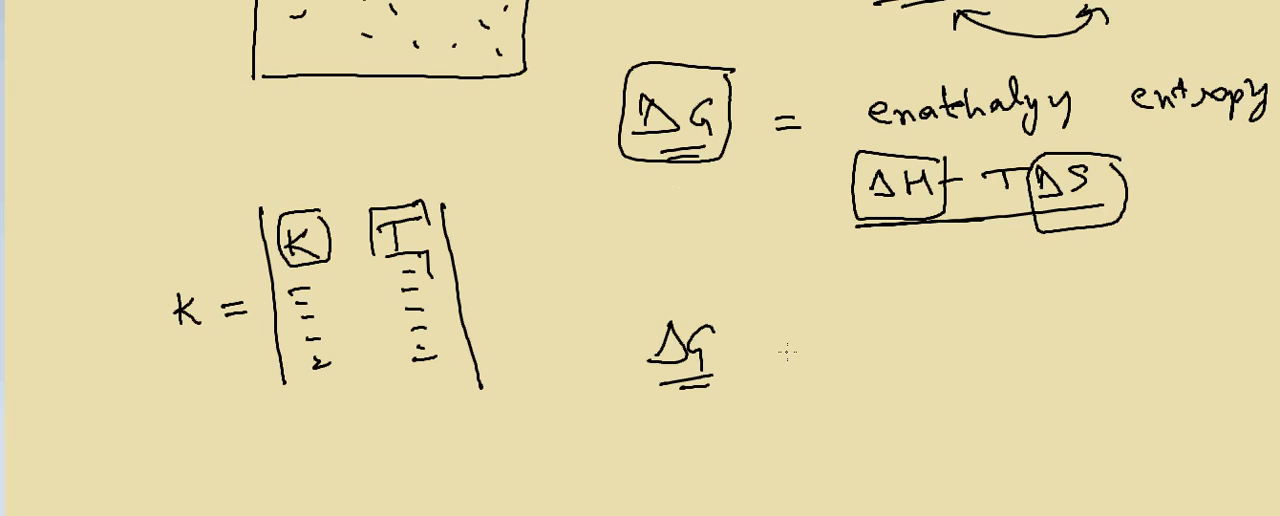
{"action": "mouse_move", "coordinate": [602, 348]}
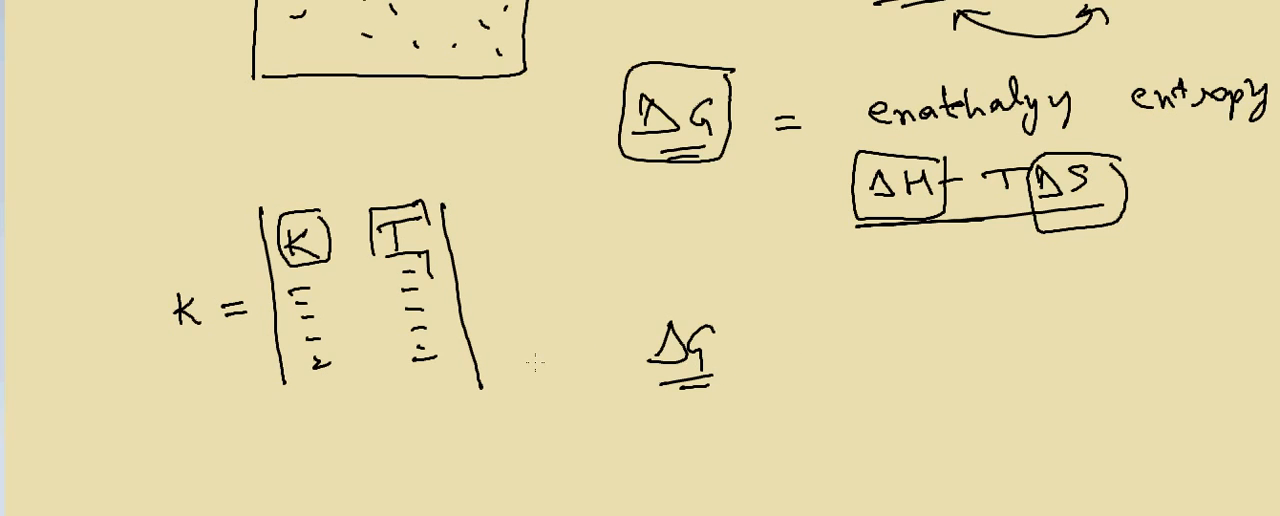
{"action": "type", "text": "Bu"}
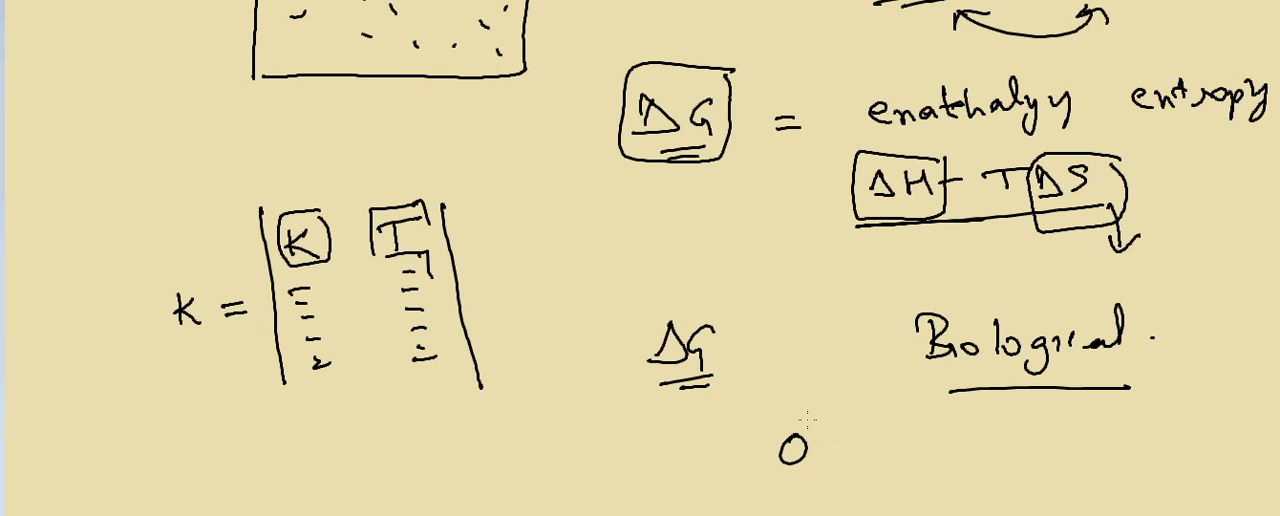
Step: Complete the '0°K' note and draw an arrow after it
{"action": "type", "text": "°K"}
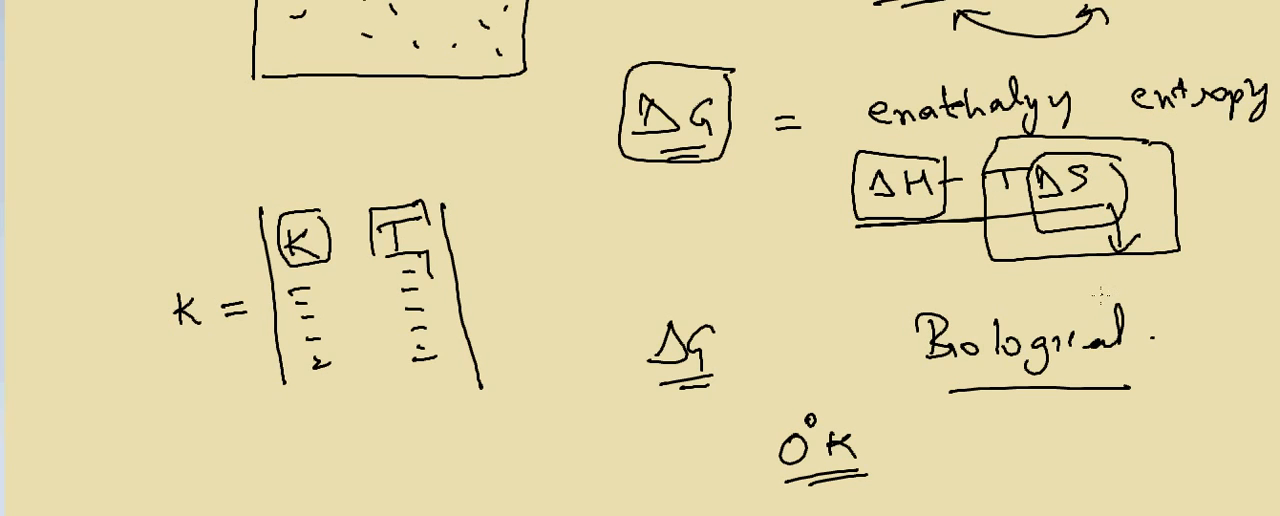
{"action": "left_click_drag", "start_coordinate": [885, 455], "coordinate": [935, 455]}
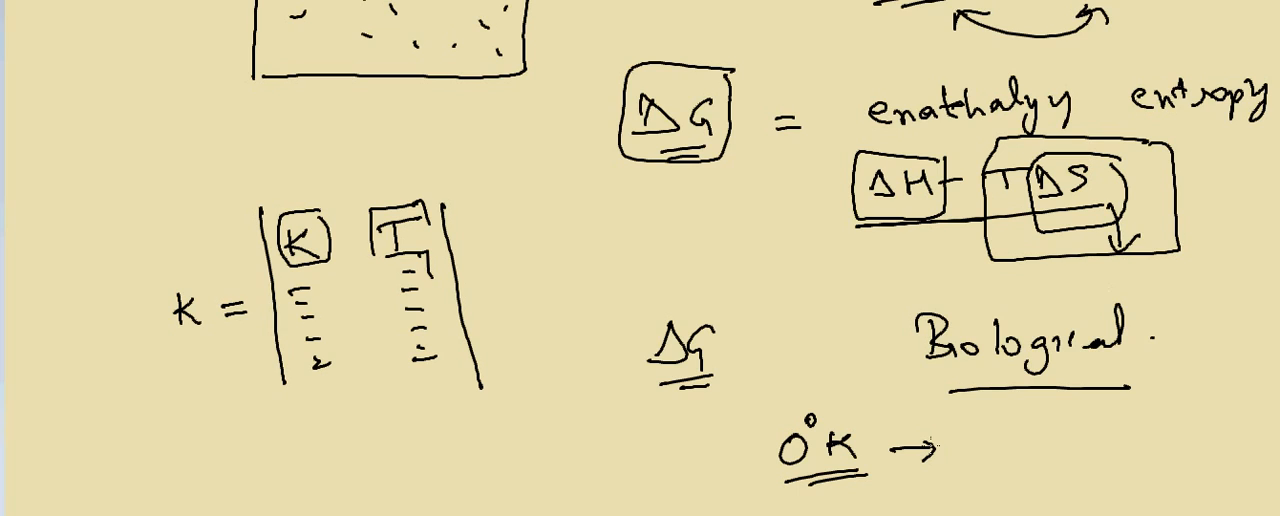